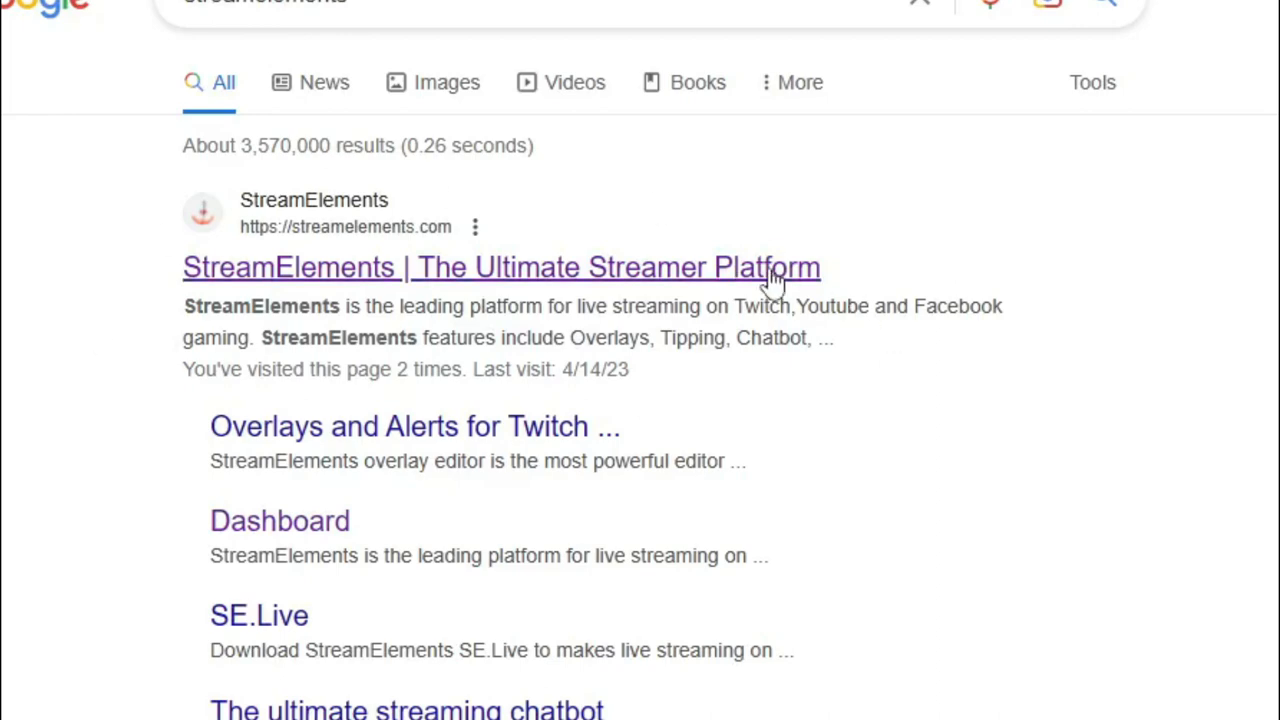
Reach the StreamElements dashboard by logging in with the YouTube Google account
{"action": "left_click", "coordinate": [502, 268]}
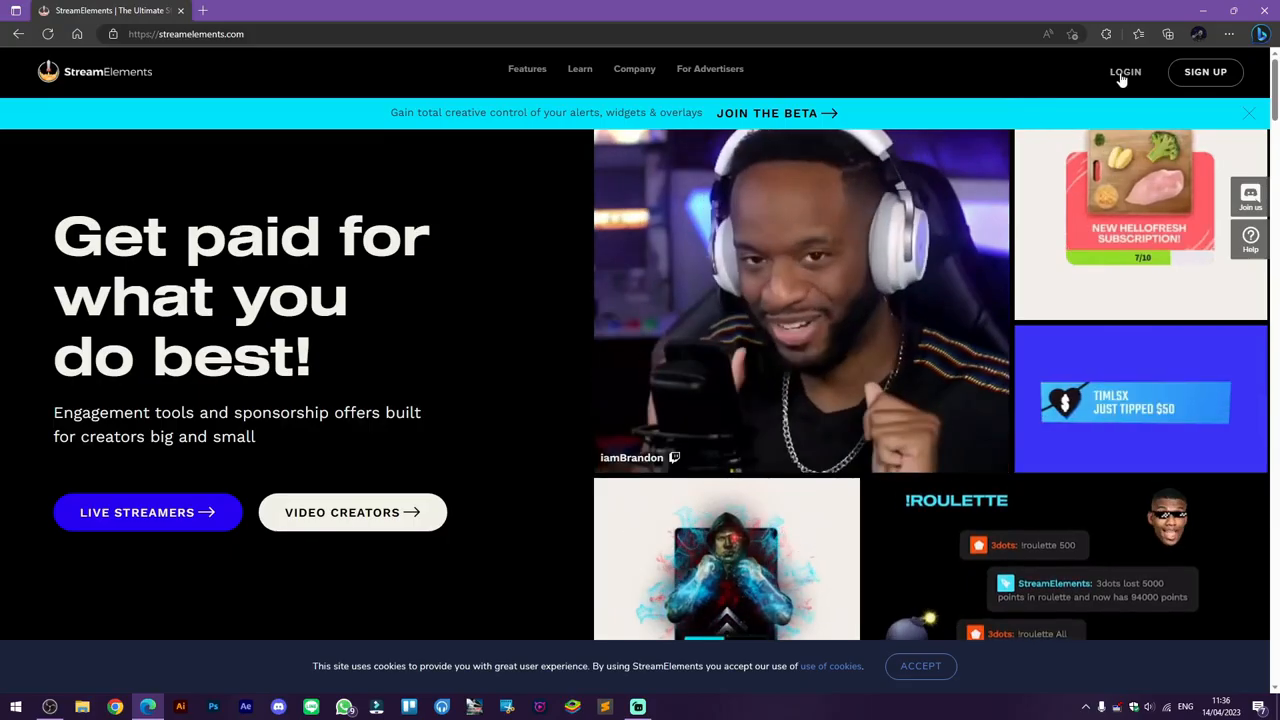
{"action": "left_click", "coordinate": [1124, 72]}
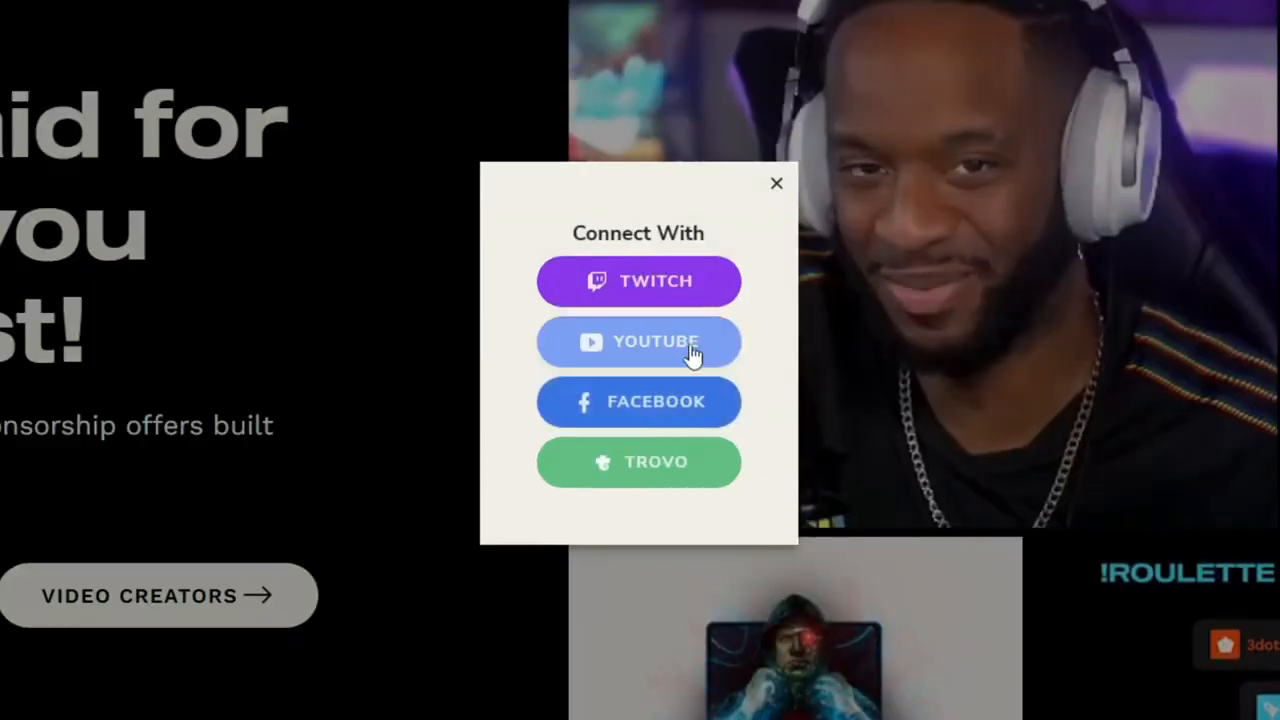
{"action": "mouse_move", "coordinate": [510, 178]}
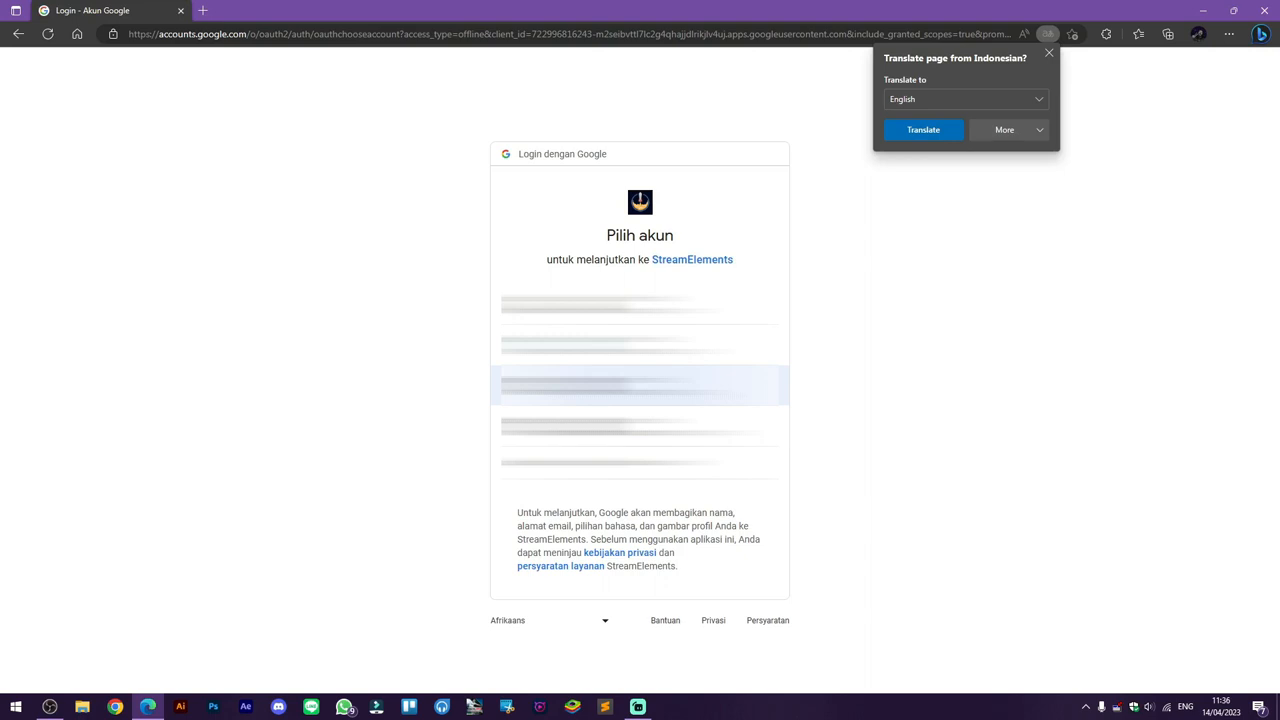
{"action": "left_click", "coordinate": [640, 384]}
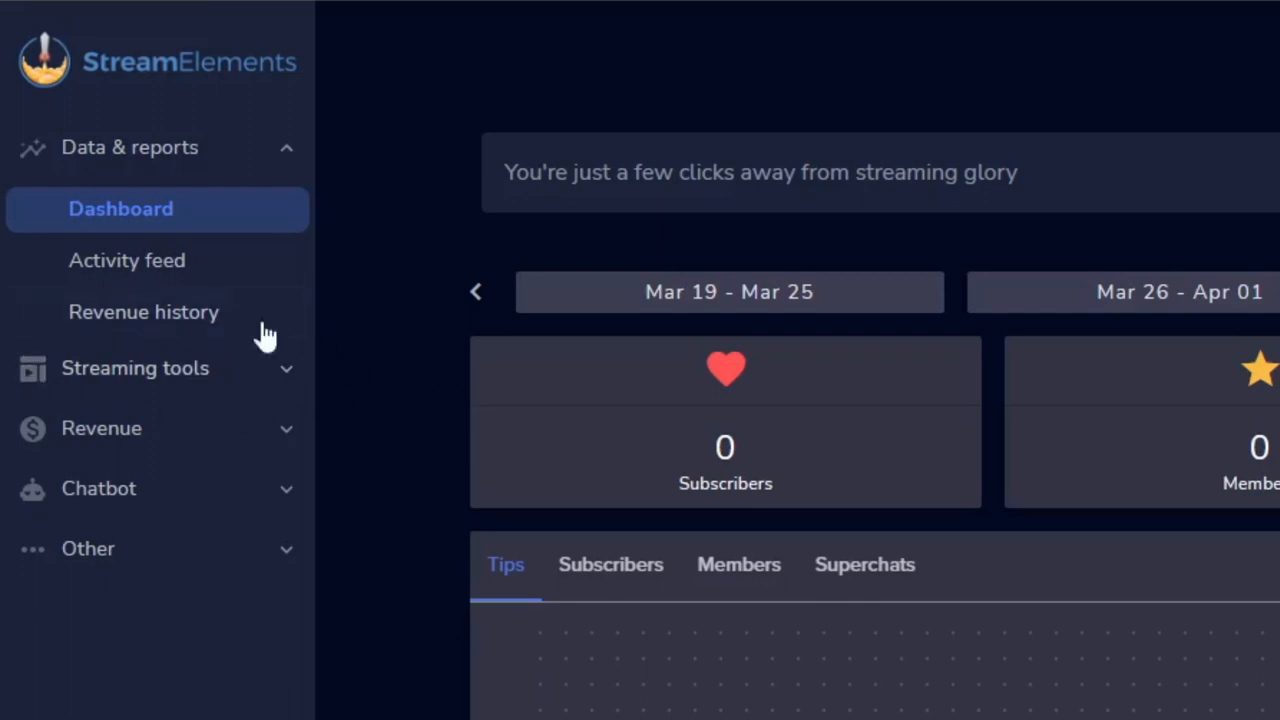
From Streaming tools > Overlays, create a new overlay at 1080p resolution
{"action": "left_click", "coordinate": [136, 368]}
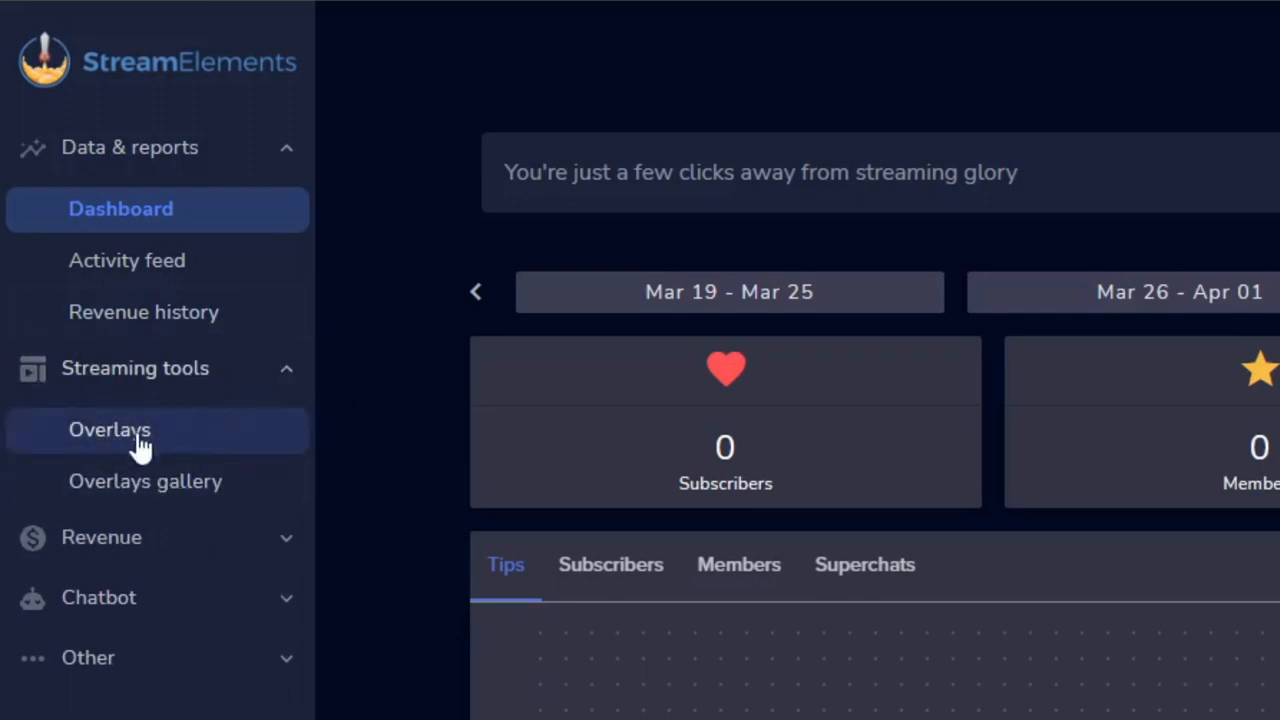
{"action": "left_click", "coordinate": [110, 428]}
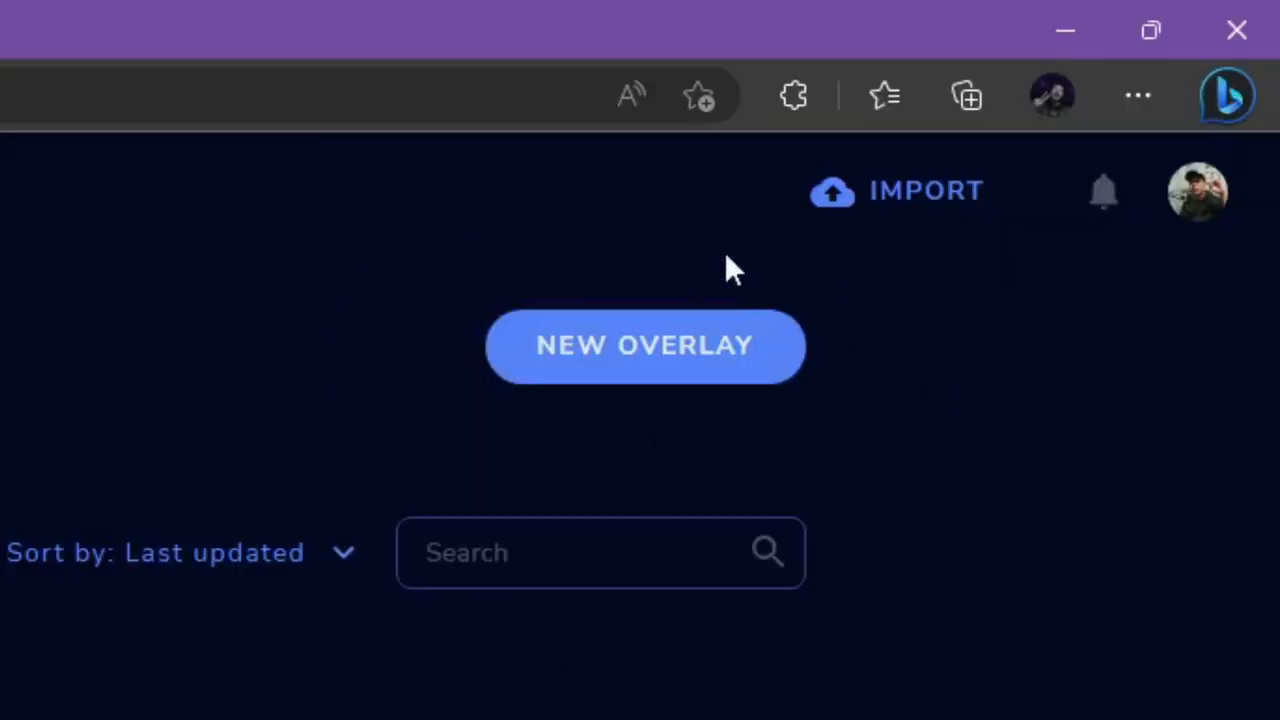
{"action": "left_click", "coordinate": [644, 344]}
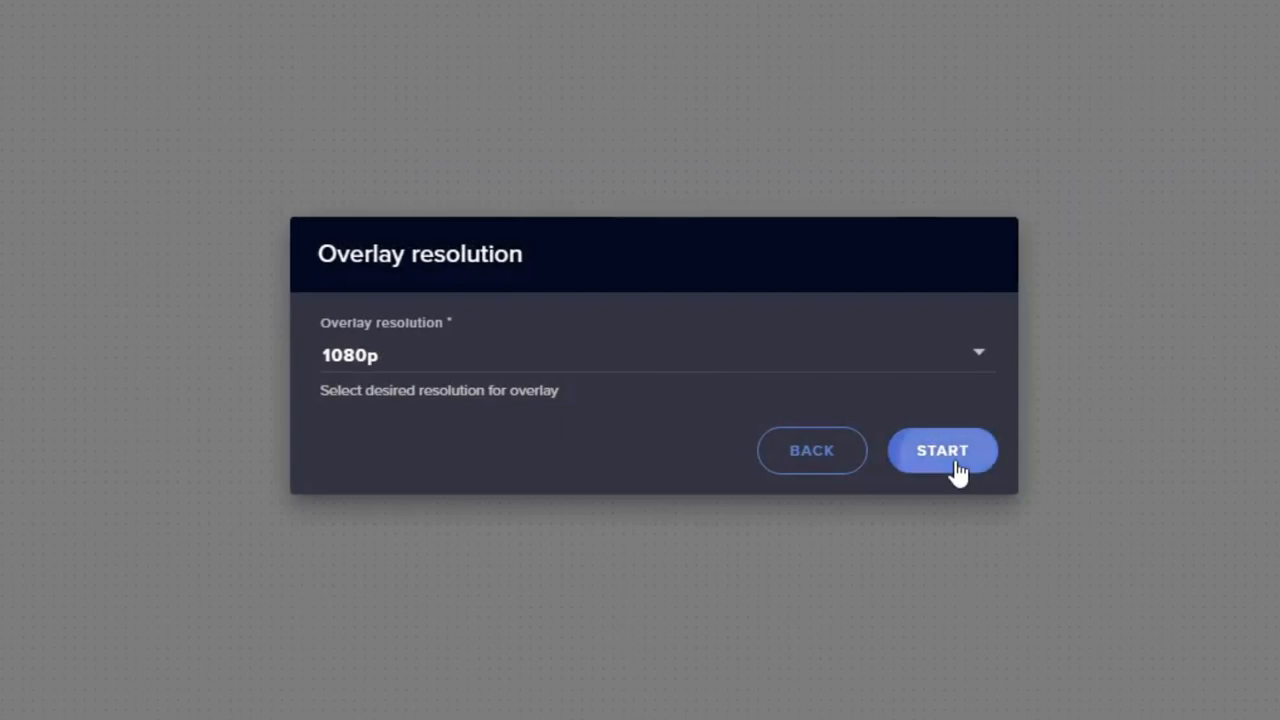
{"action": "left_click", "coordinate": [940, 450]}
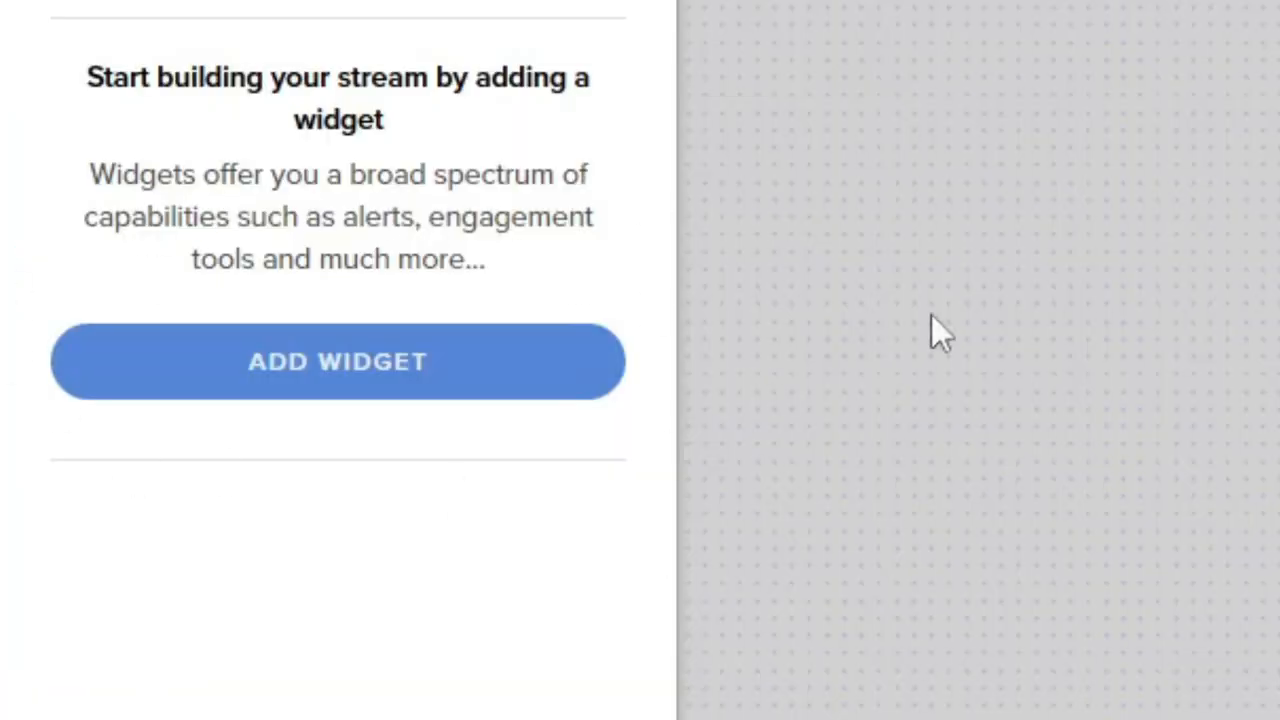
Add a Labels > Subscribers > Latest subscriber widget and move it to the canvas's lower left
{"action": "left_click", "coordinate": [336, 360]}
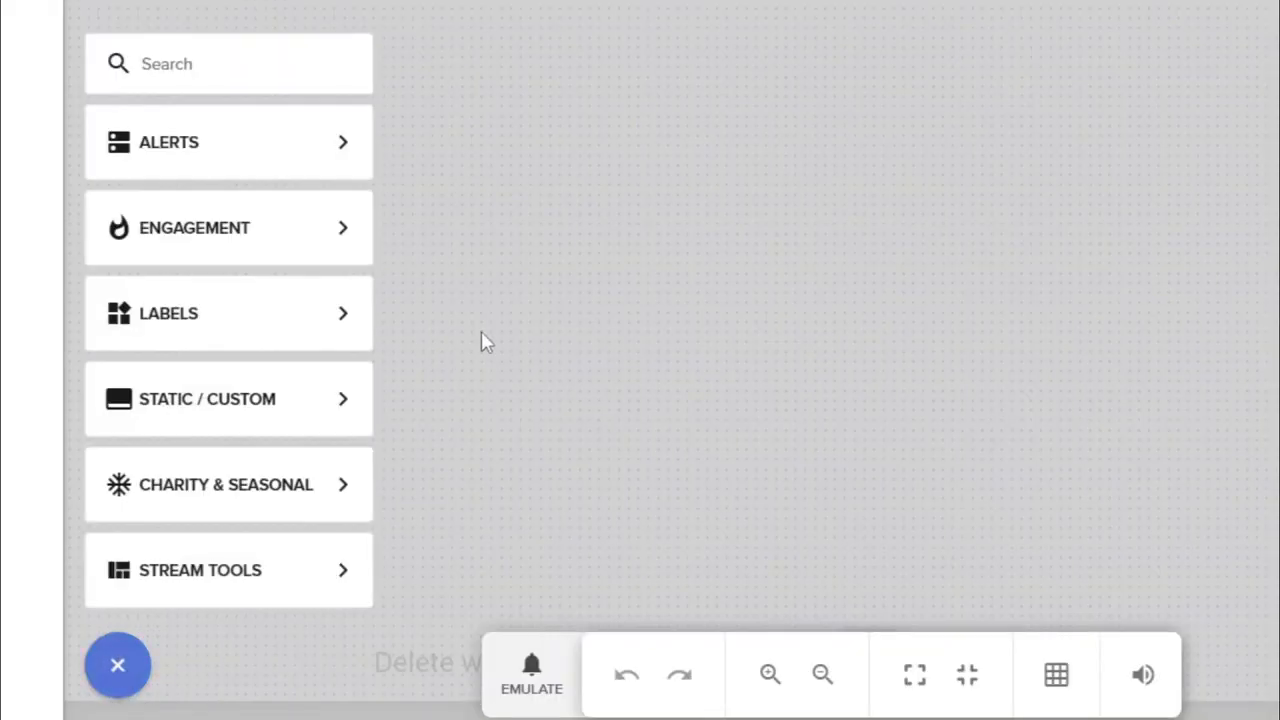
{"action": "left_click", "coordinate": [228, 312]}
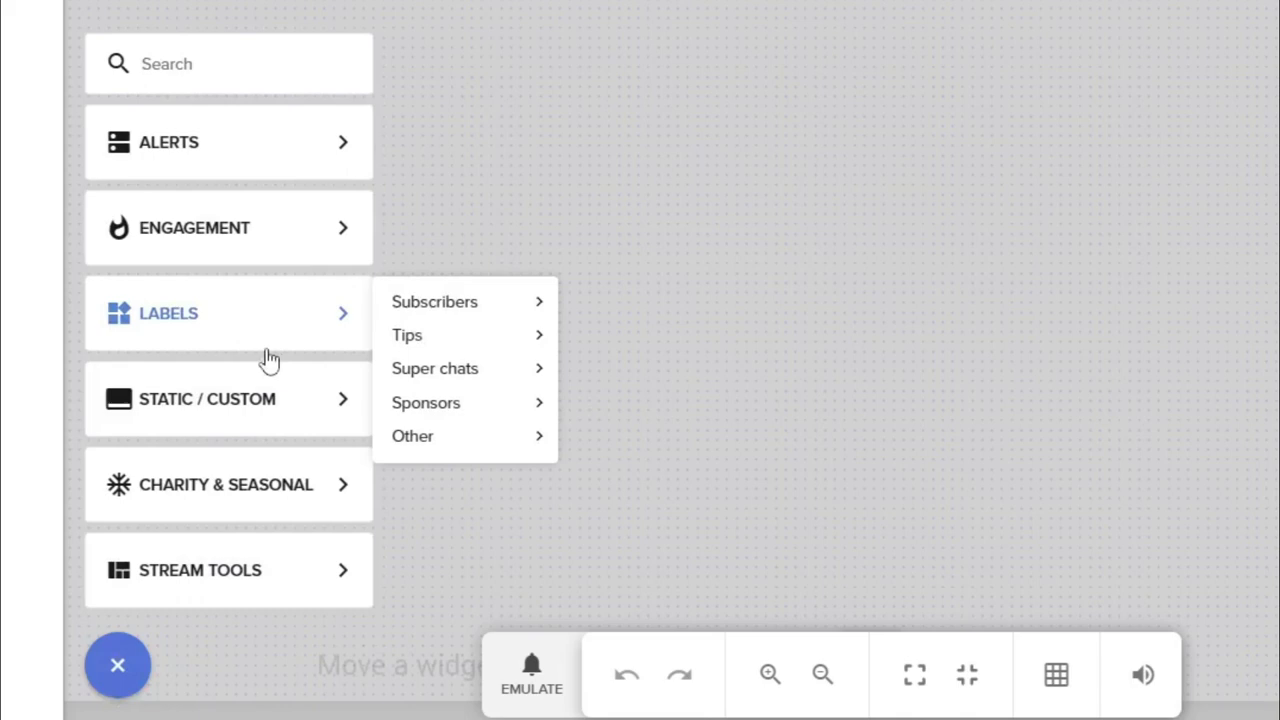
{"action": "mouse_move", "coordinate": [434, 300]}
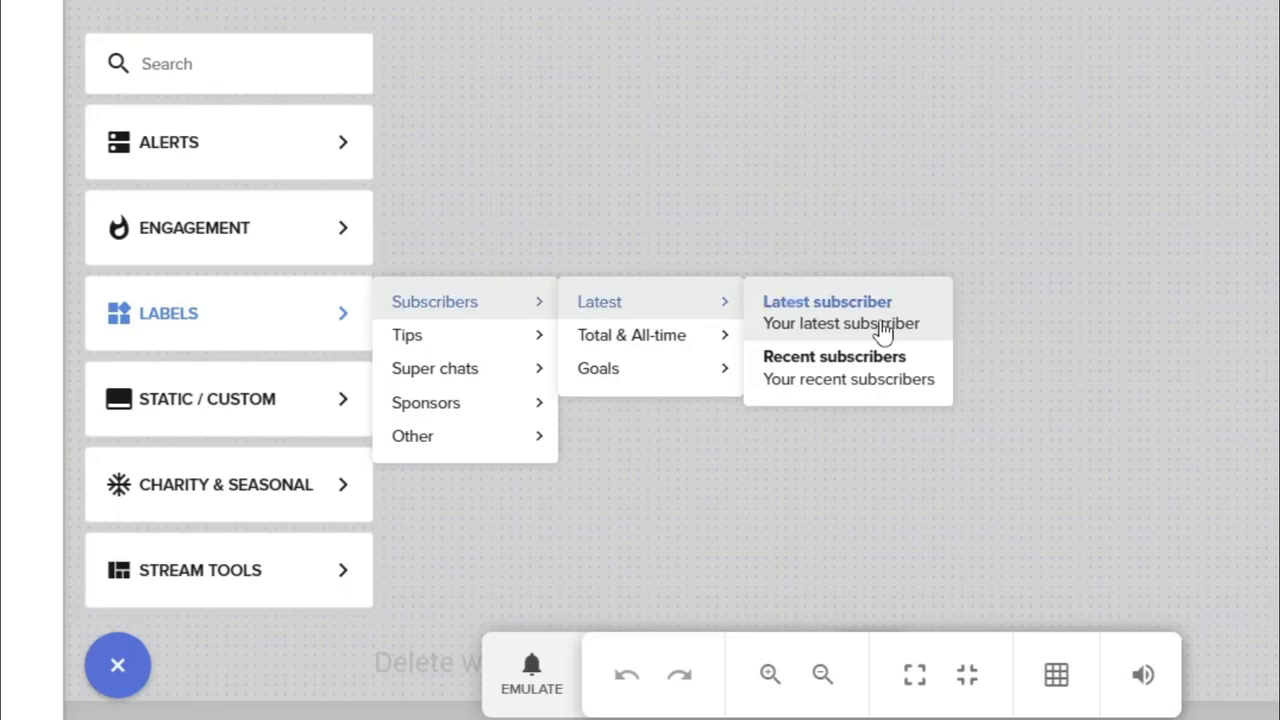
{"action": "left_click", "coordinate": [828, 312]}
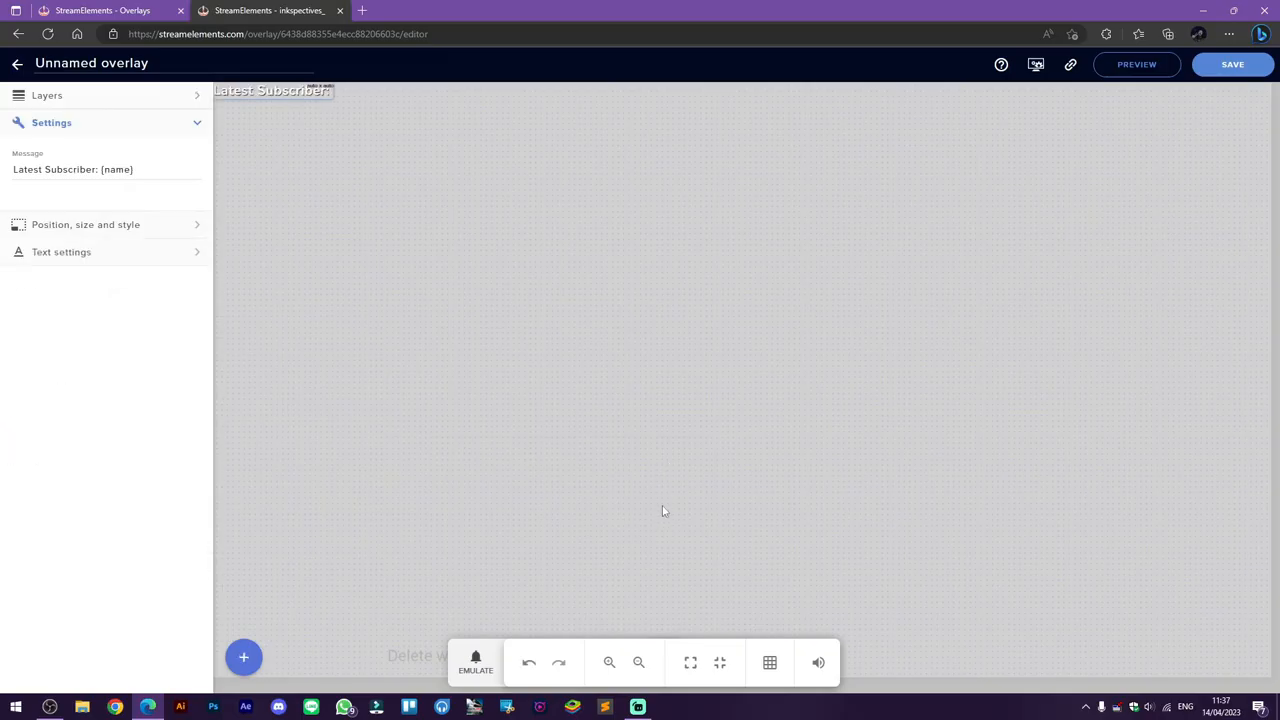
{"action": "left_click_drag", "start_coordinate": [272, 90], "coordinate": [352, 544]}
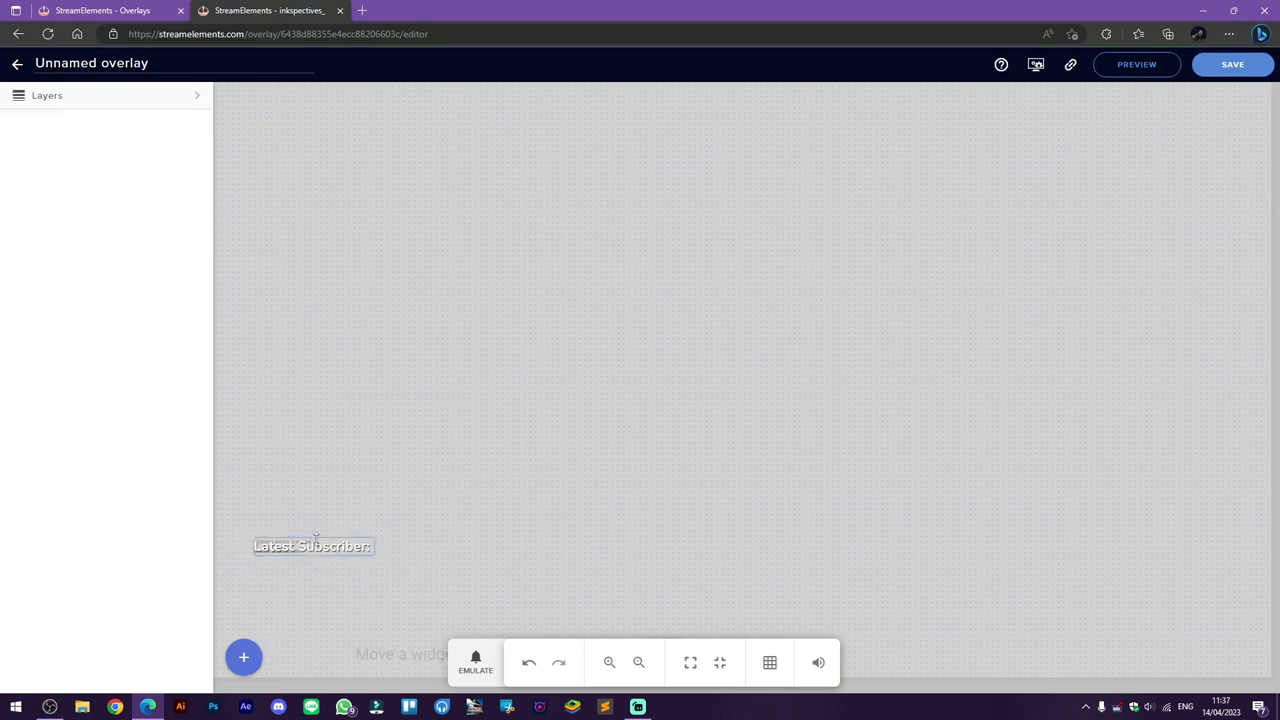
{"action": "left_click", "coordinate": [244, 656]}
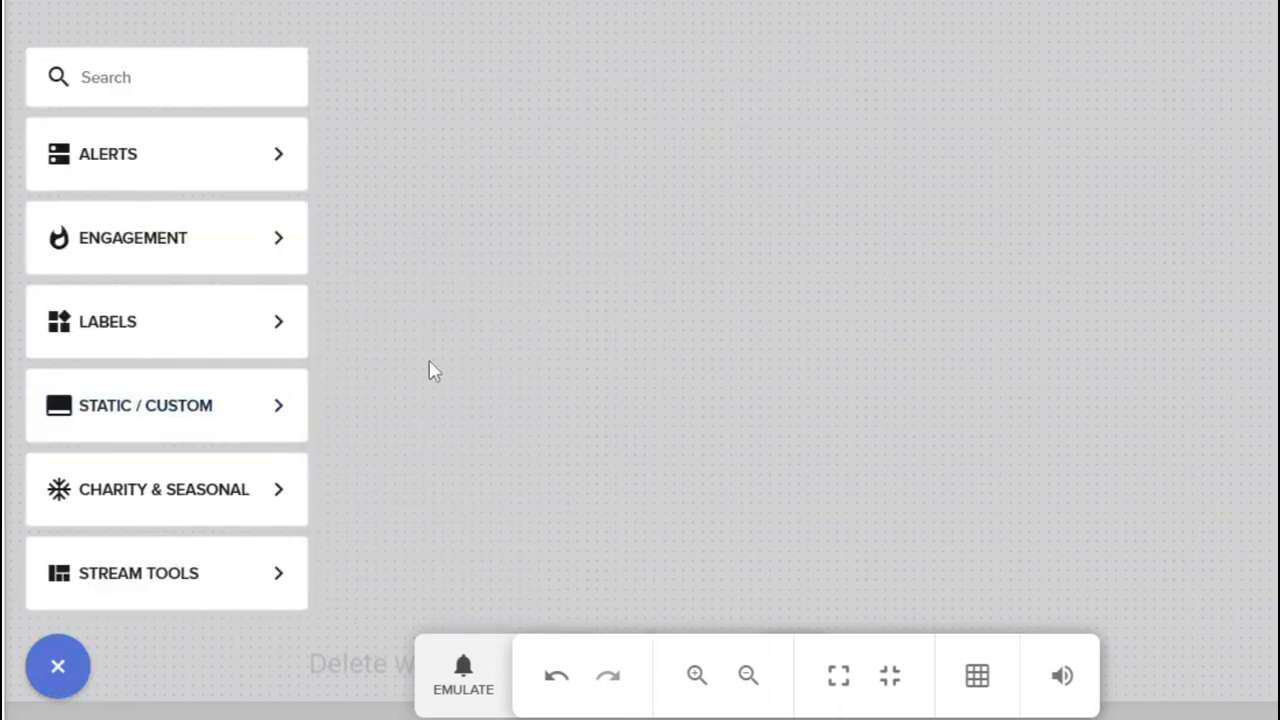
Add a Static/Custom video widget and upload Stream Labels.webm as its video
{"action": "left_click", "coordinate": [144, 404]}
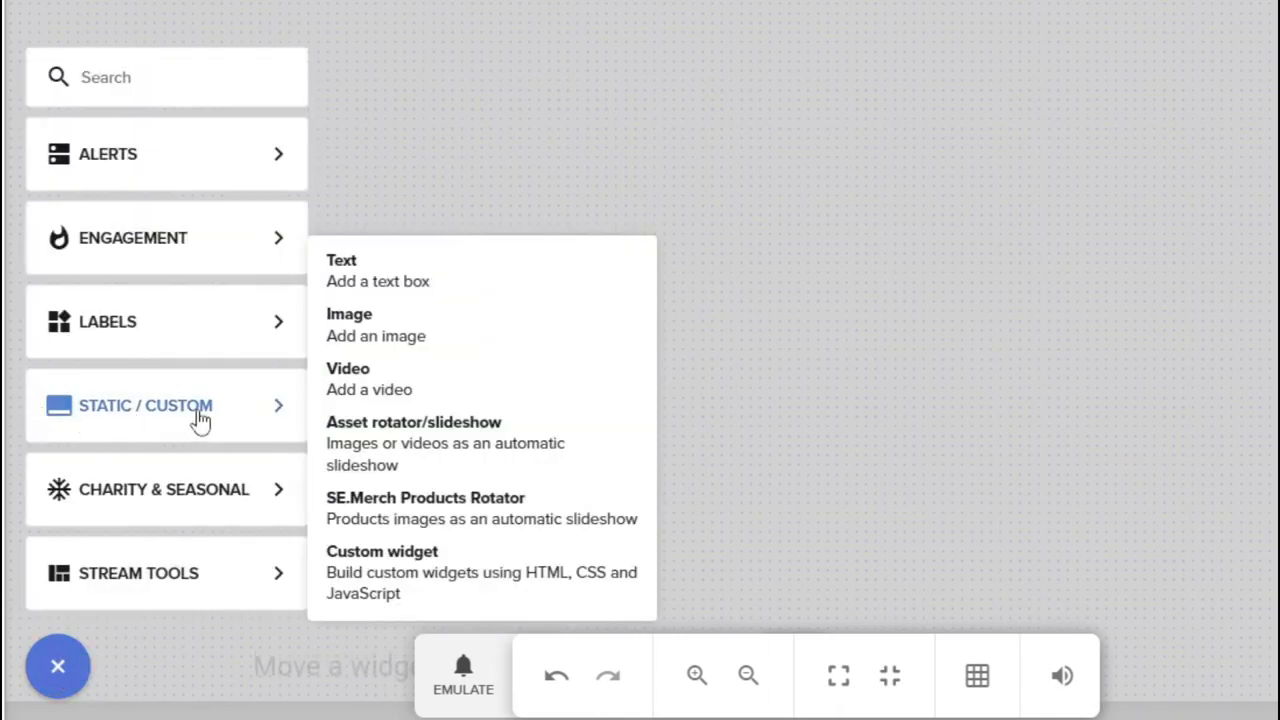
{"action": "mouse_move", "coordinate": [408, 388]}
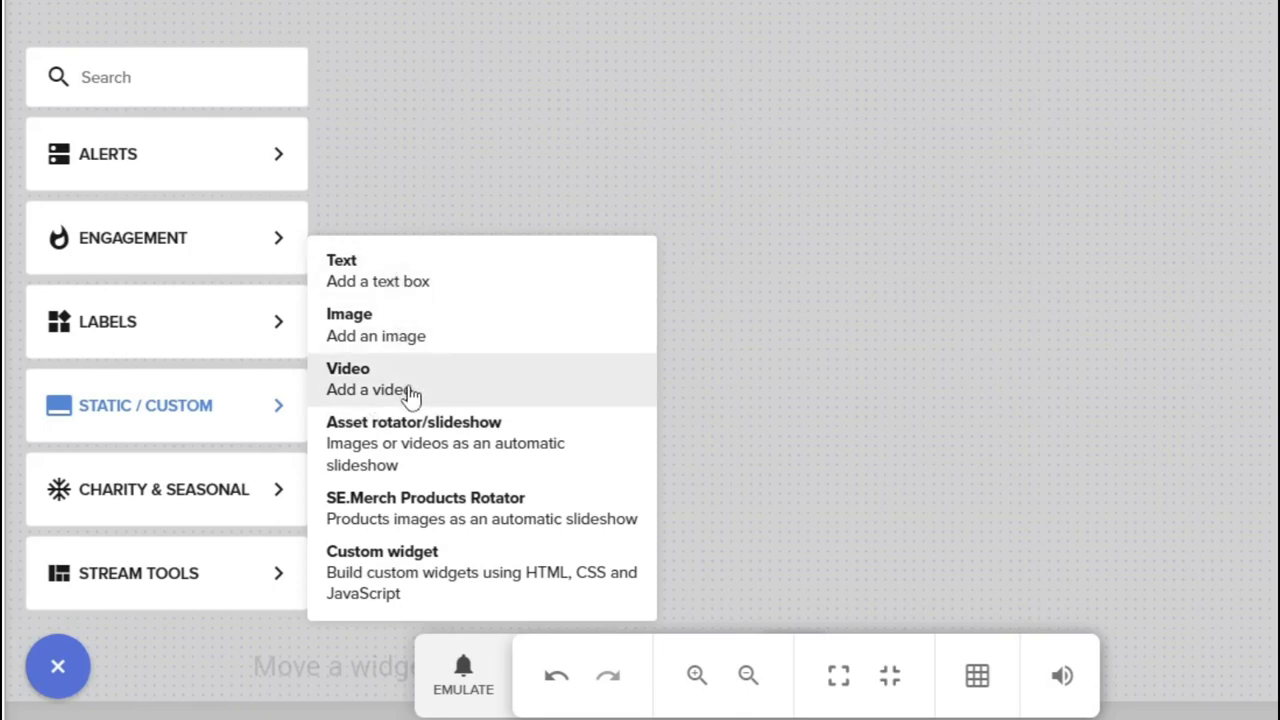
{"action": "mouse_move", "coordinate": [368, 388]}
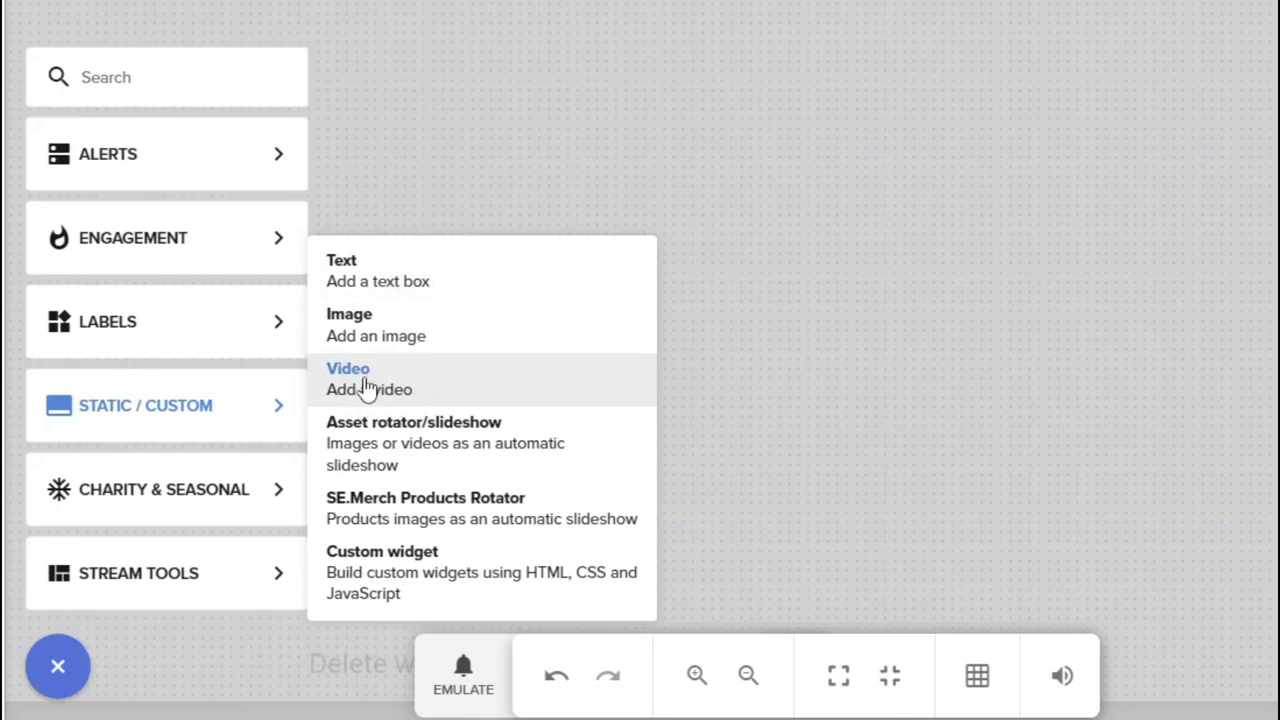
{"action": "left_click", "coordinate": [368, 378]}
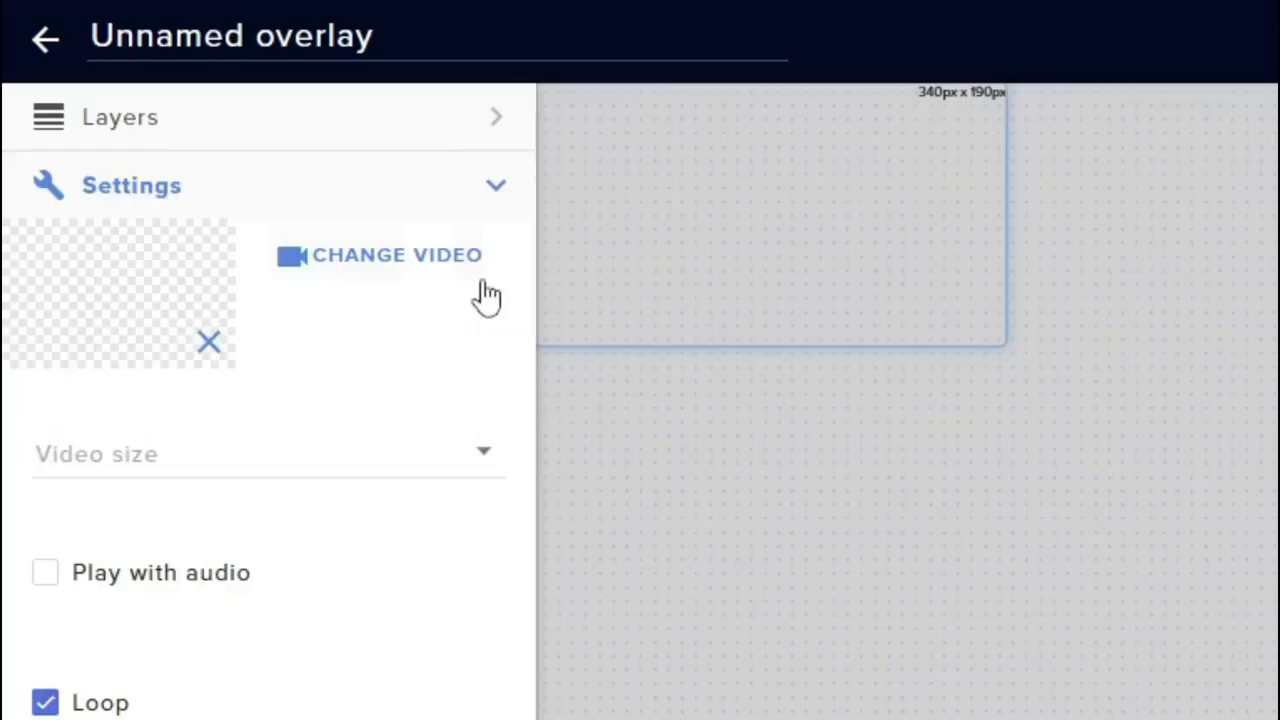
{"action": "mouse_move", "coordinate": [424, 276]}
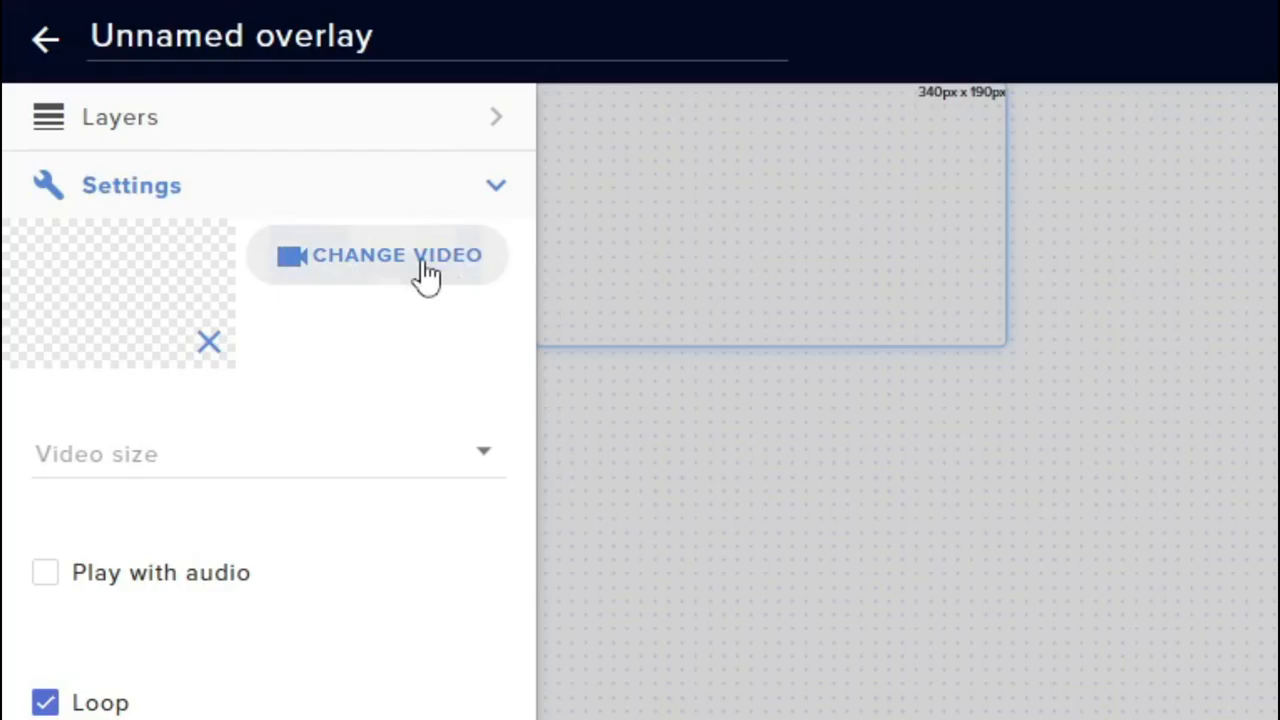
{"action": "left_click", "coordinate": [396, 256]}
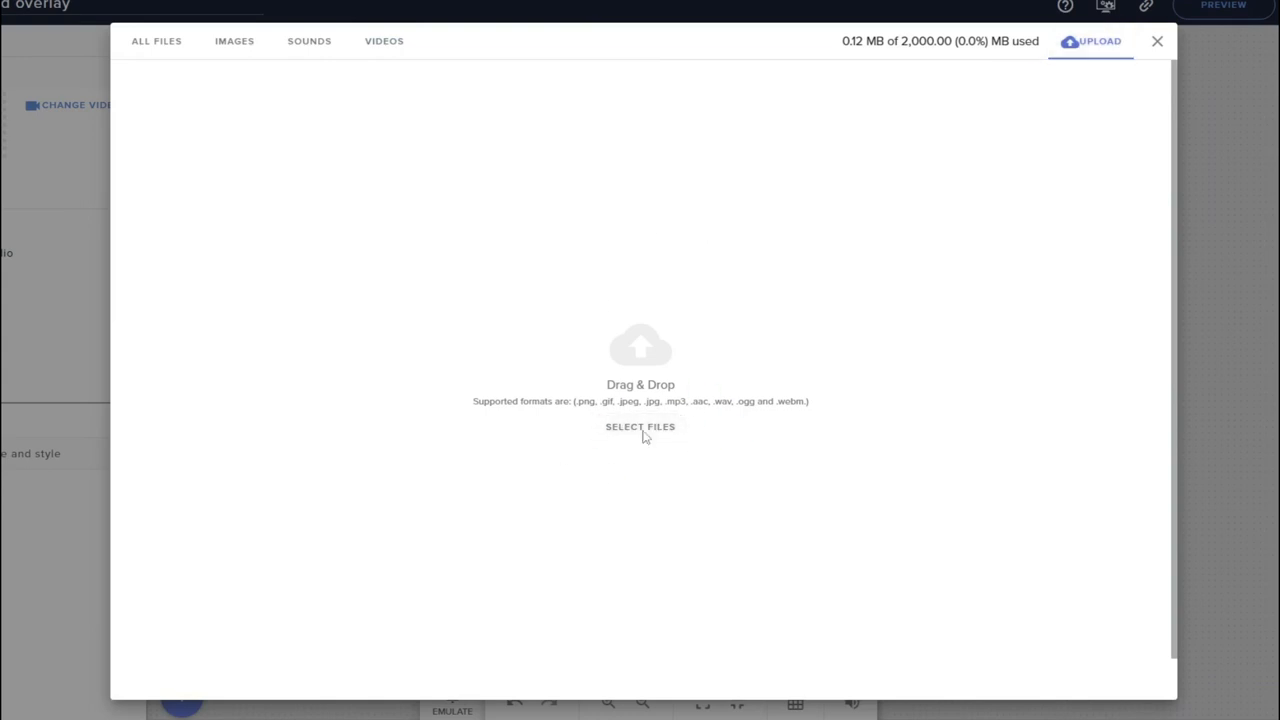
{"action": "left_click", "coordinate": [640, 428]}
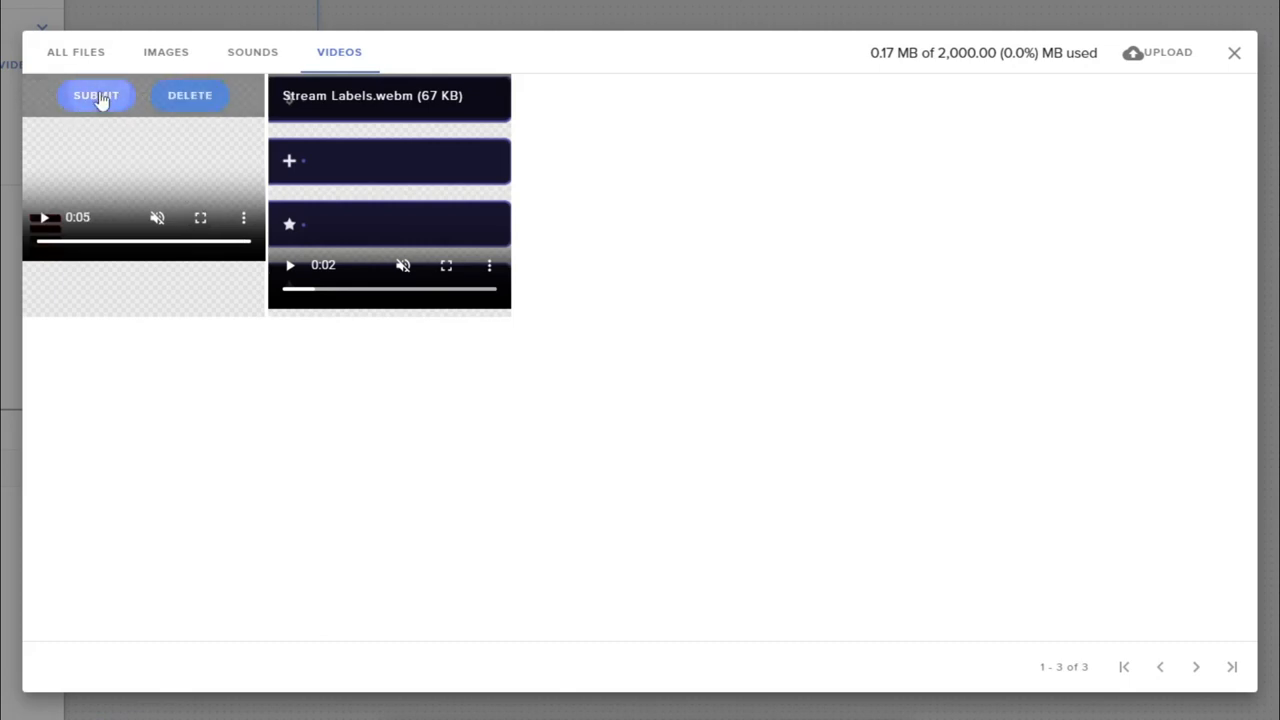
{"action": "left_click", "coordinate": [96, 96]}
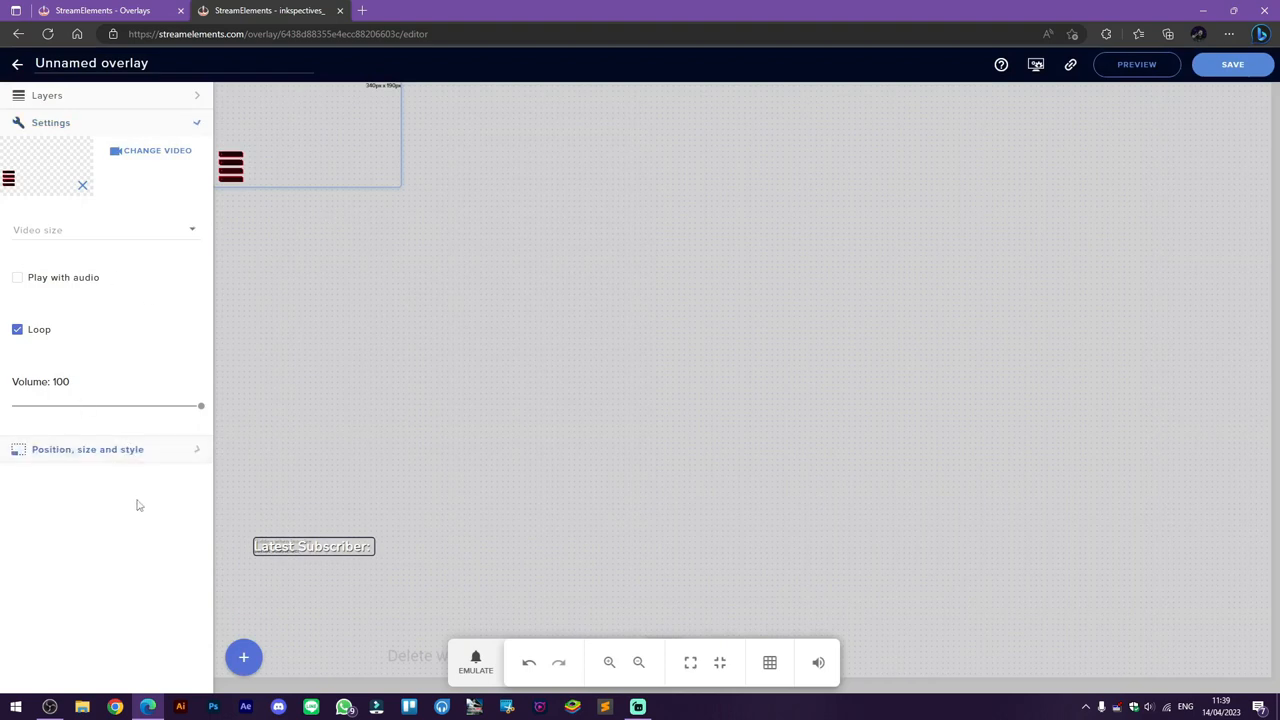
Set the video widget's width to 1920 and height to 1080, then show the overlay layers
{"action": "left_click", "coordinate": [88, 448]}
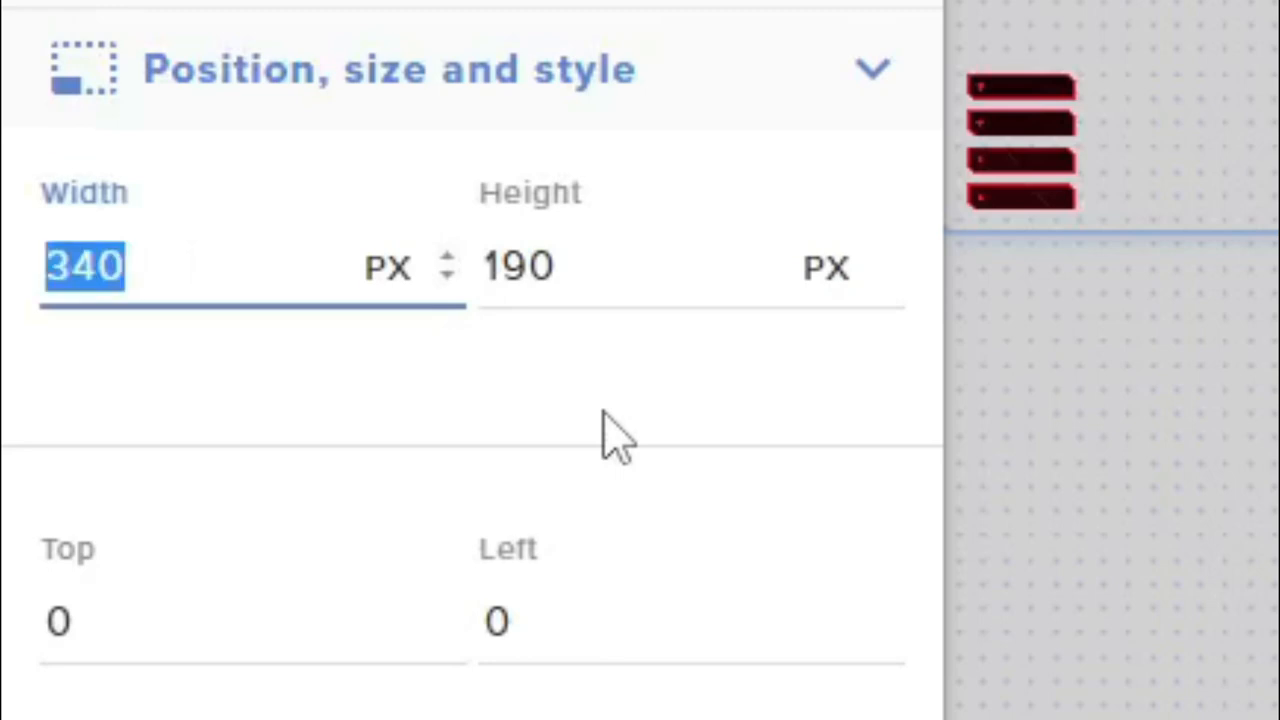
{"action": "type", "text": "1920"}
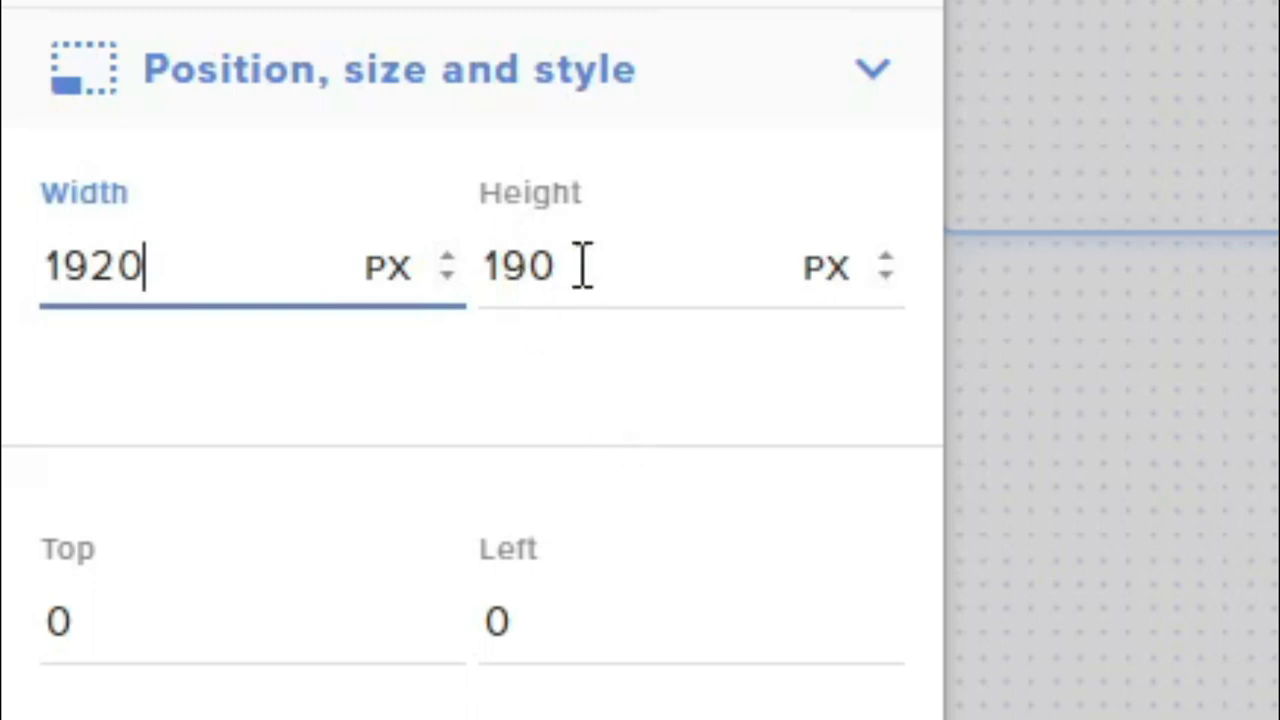
{"action": "type", "text": "1080"}
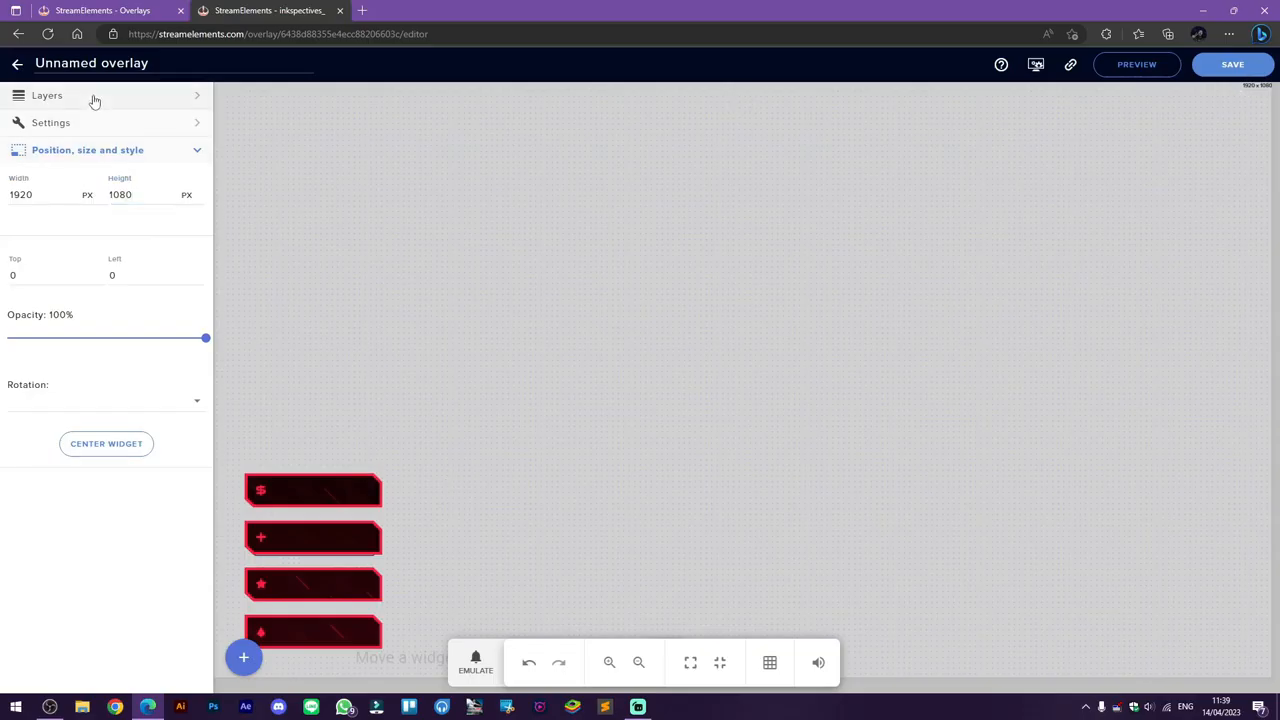
{"action": "left_click", "coordinate": [48, 96]}
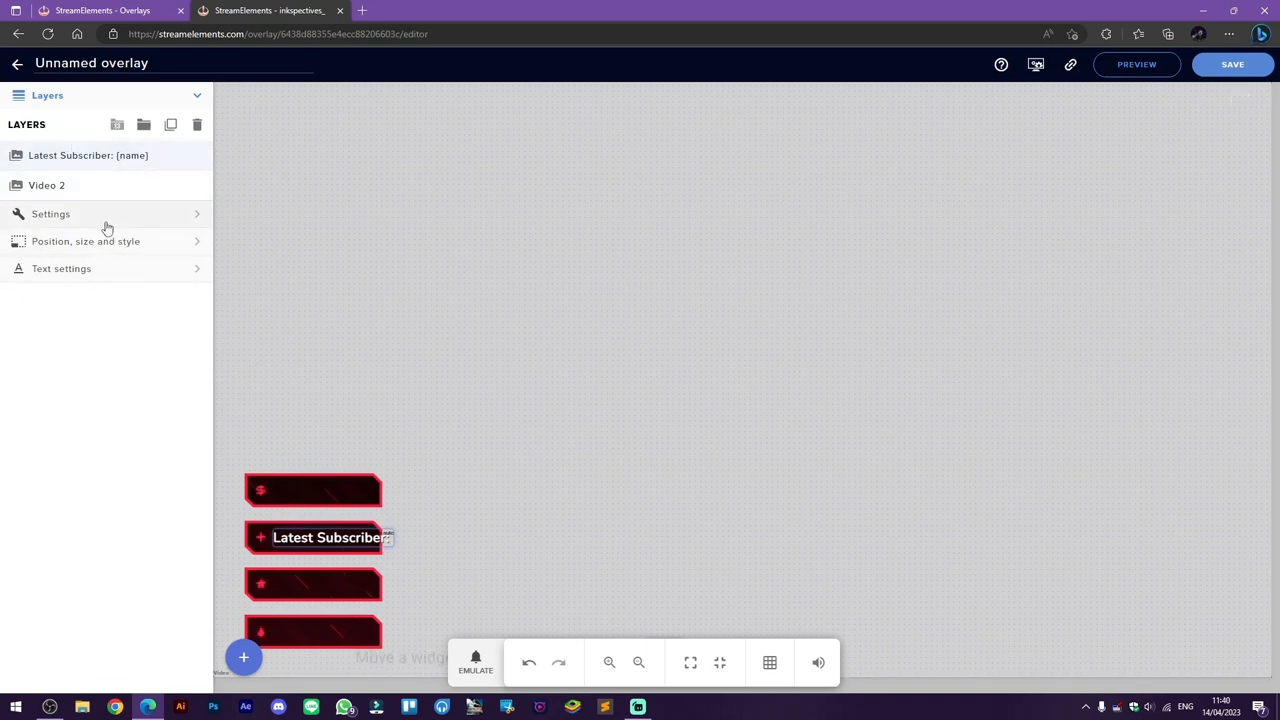
Set the label message to {name} and change its font from Nunito to Raleway
{"action": "left_click", "coordinate": [52, 212]}
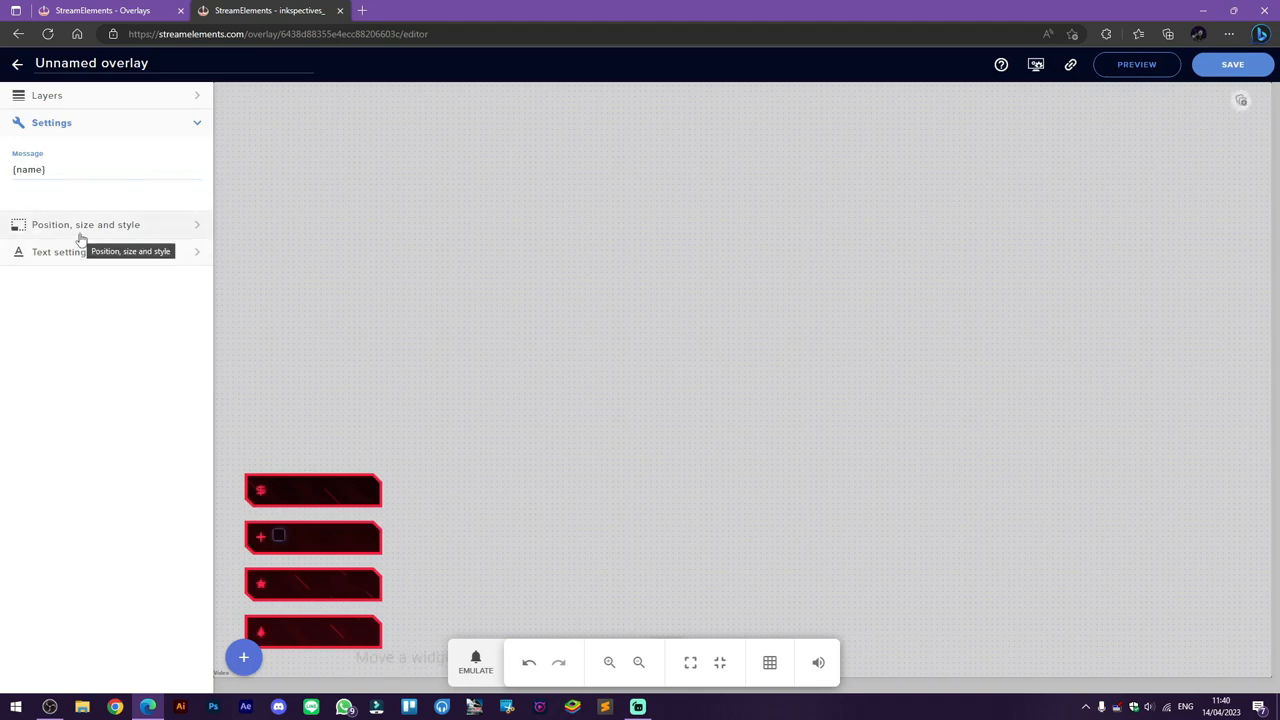
{"action": "left_click", "coordinate": [62, 252]}
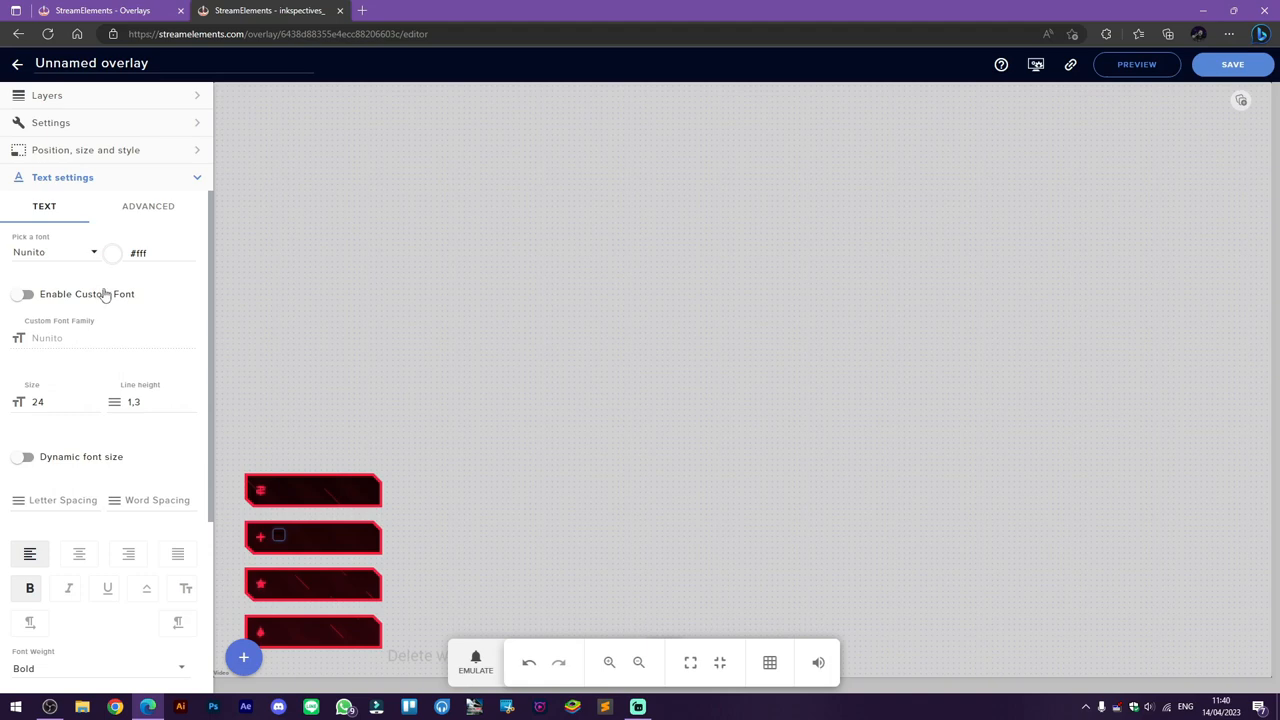
{"action": "left_click", "coordinate": [56, 252]}
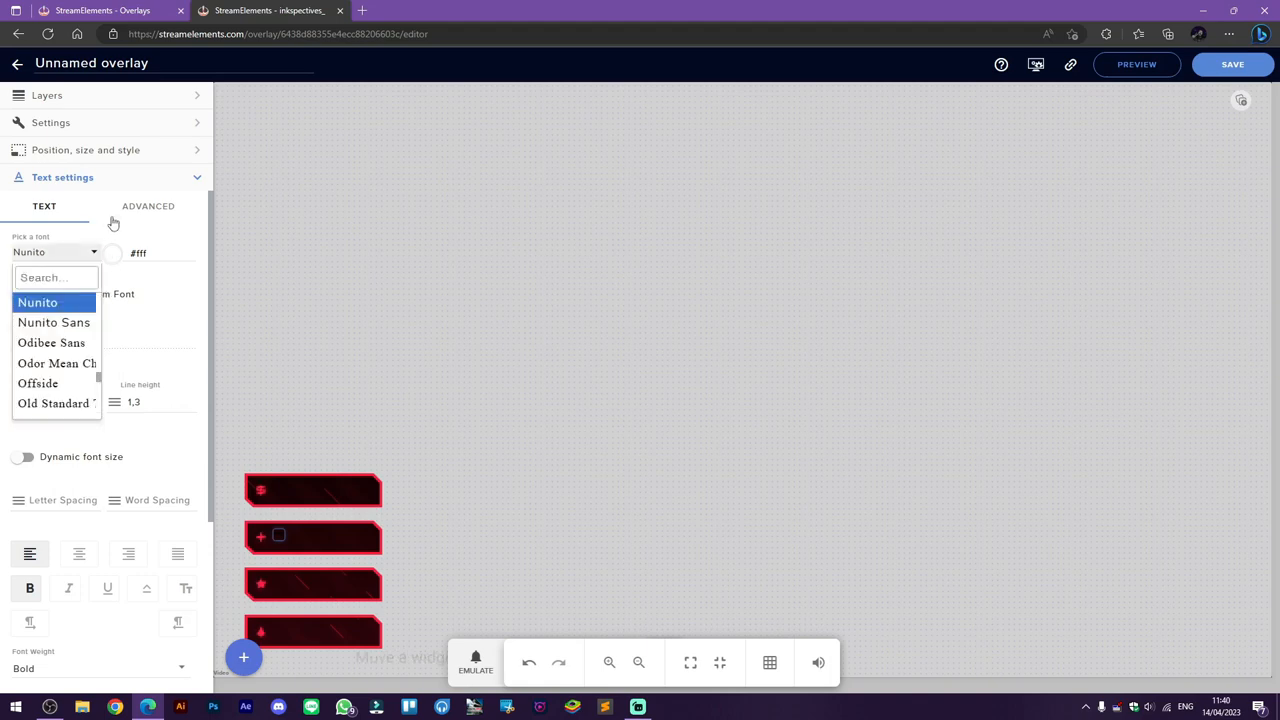
{"action": "scroll", "scroll_direction": "down", "scroll_amount": 3}
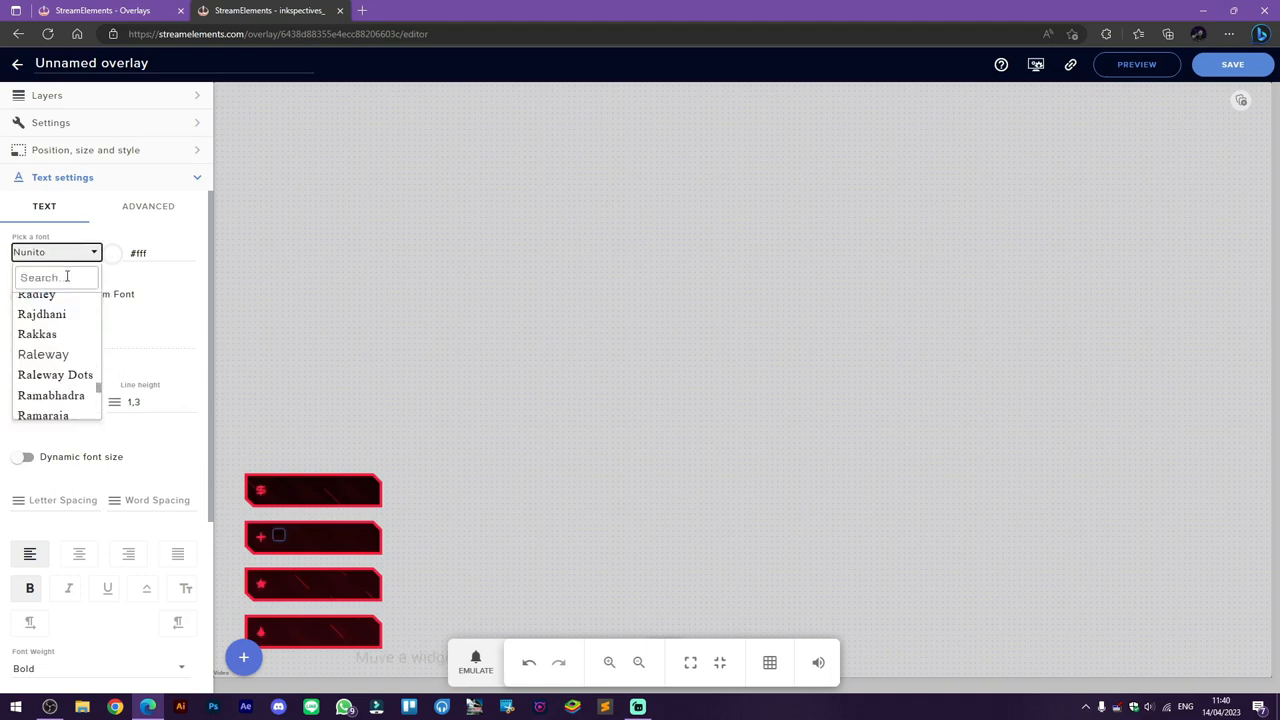
{"action": "scroll", "scroll_direction": "down", "scroll_amount": 3}
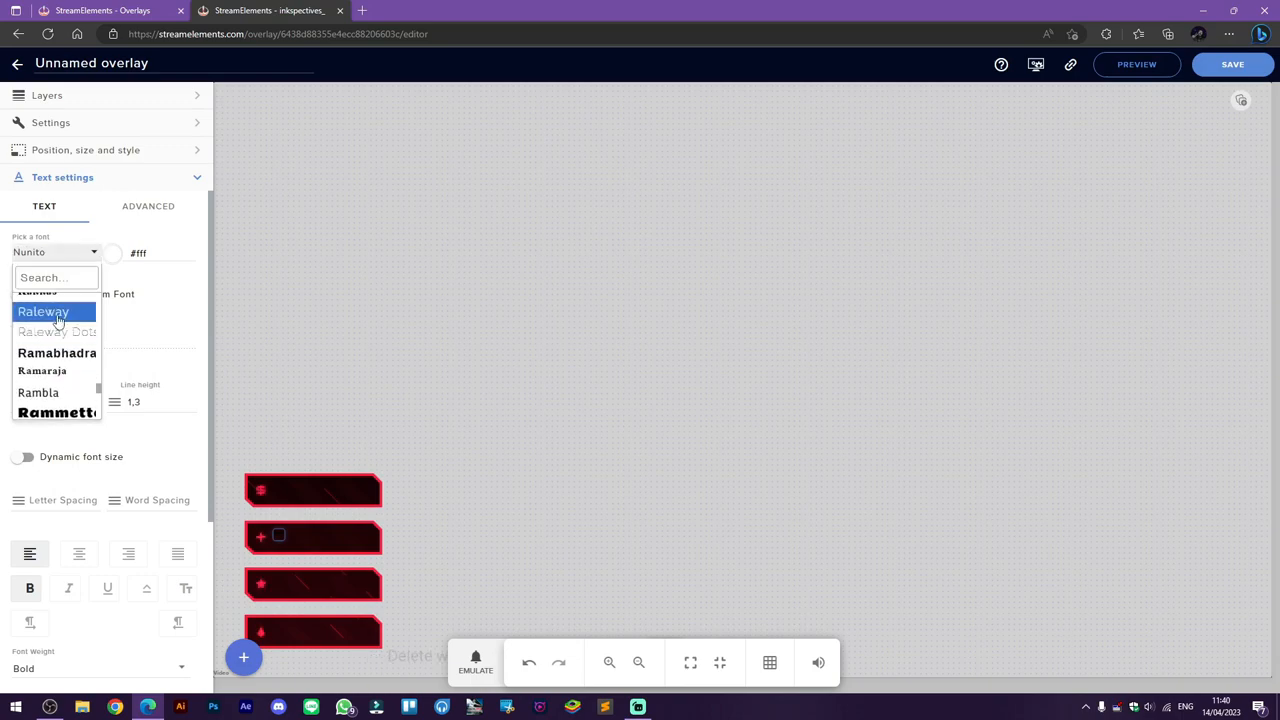
{"action": "left_click", "coordinate": [44, 312]}
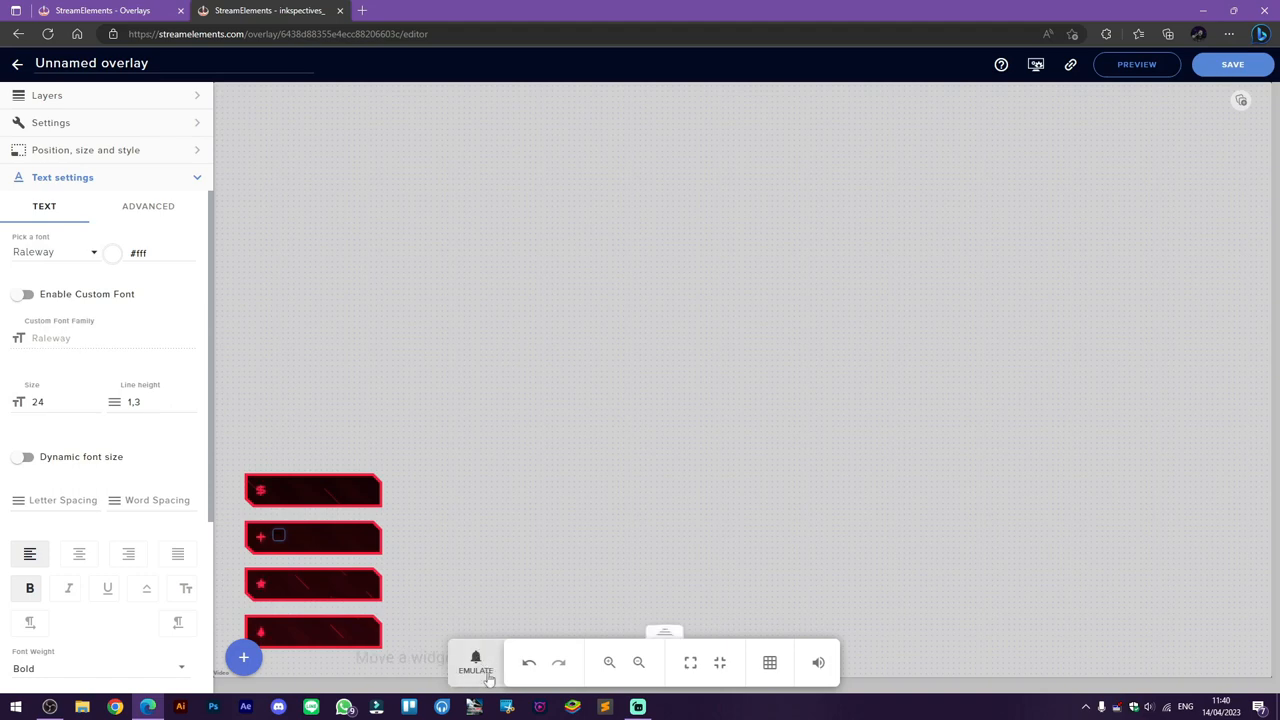
Emulate a subscriber event to show a sample name, then apply a bolder display font
{"action": "left_click", "coordinate": [476, 662]}
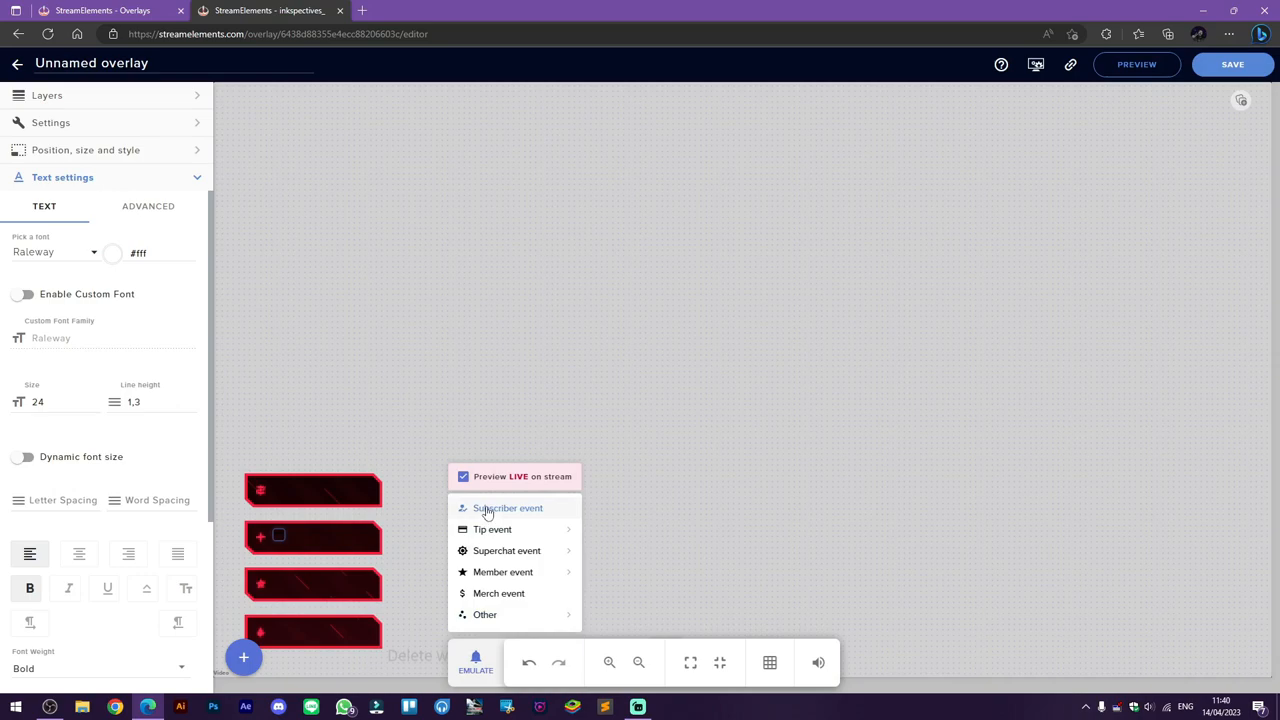
{"action": "mouse_move", "coordinate": [492, 528]}
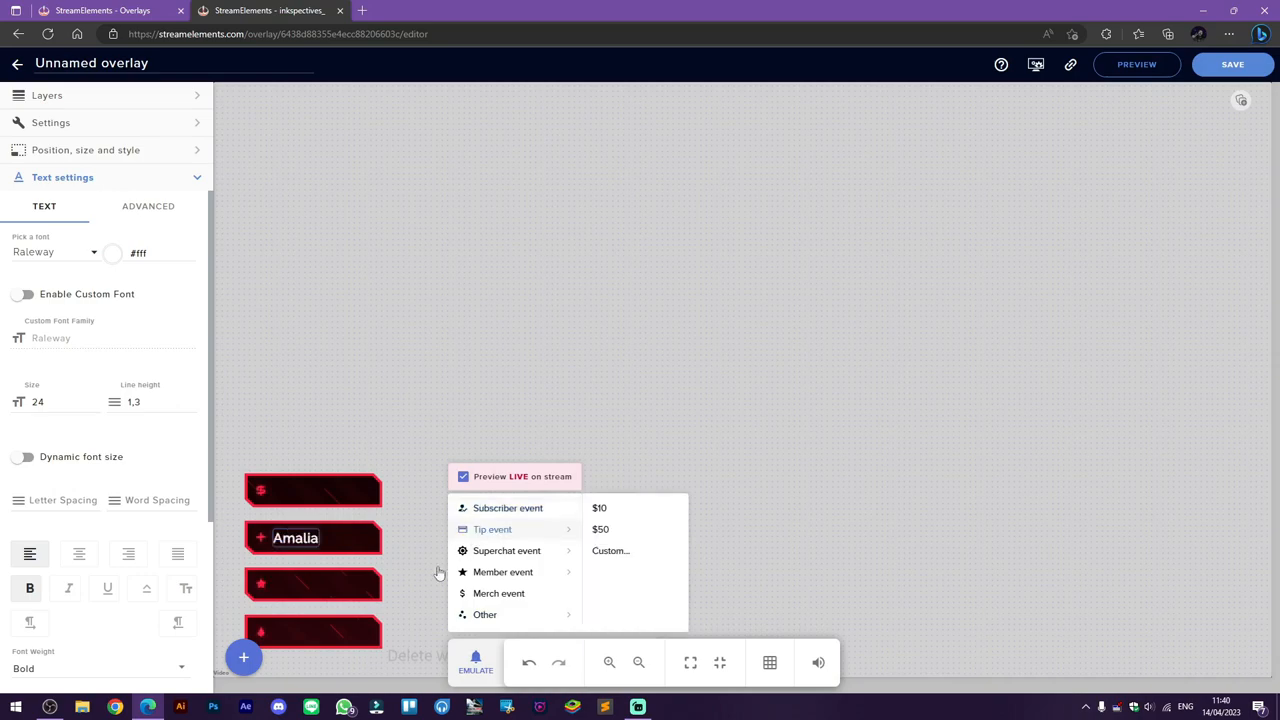
{"action": "left_click", "coordinate": [304, 540]}
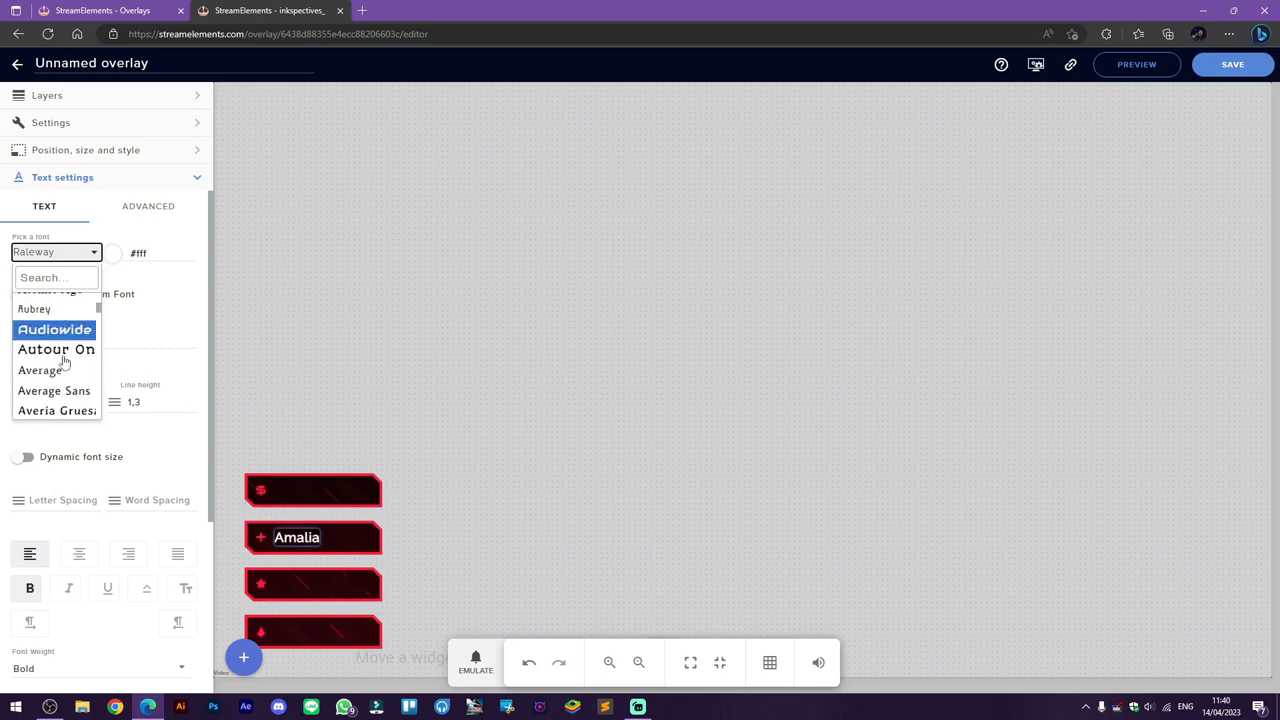
{"action": "left_click", "coordinate": [54, 328]}
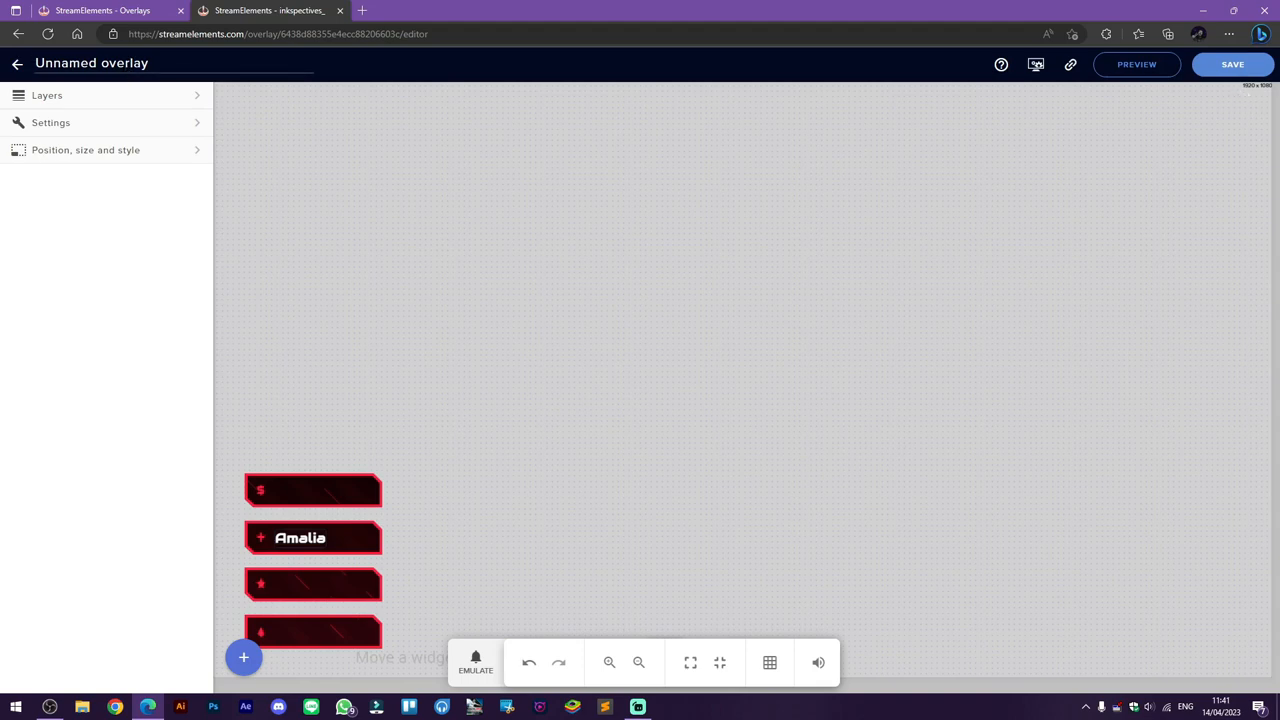
Copy the overlay link from the editor's top bar for use as a browser source
{"action": "type", "text": "Str"}
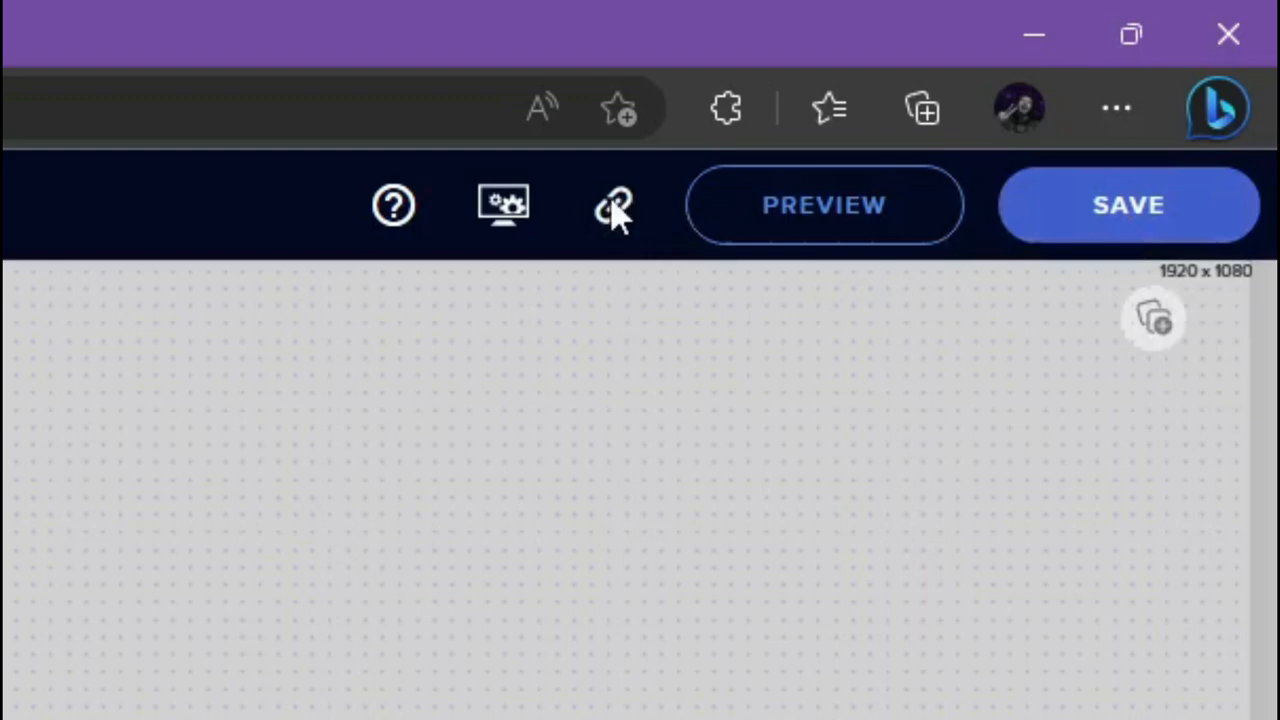
{"action": "mouse_move", "coordinate": [612, 204]}
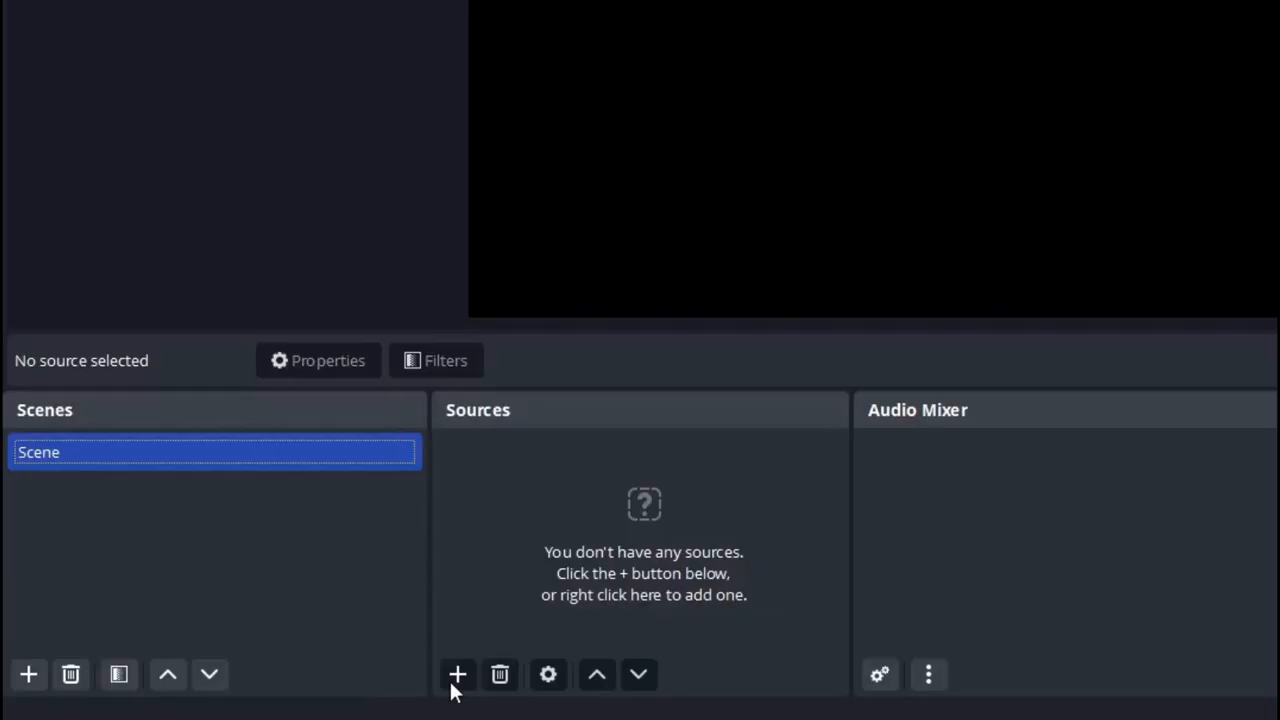
Add a Browser source named 'Stream Labels' to the OBS scene
{"action": "left_click", "coordinate": [456, 674]}
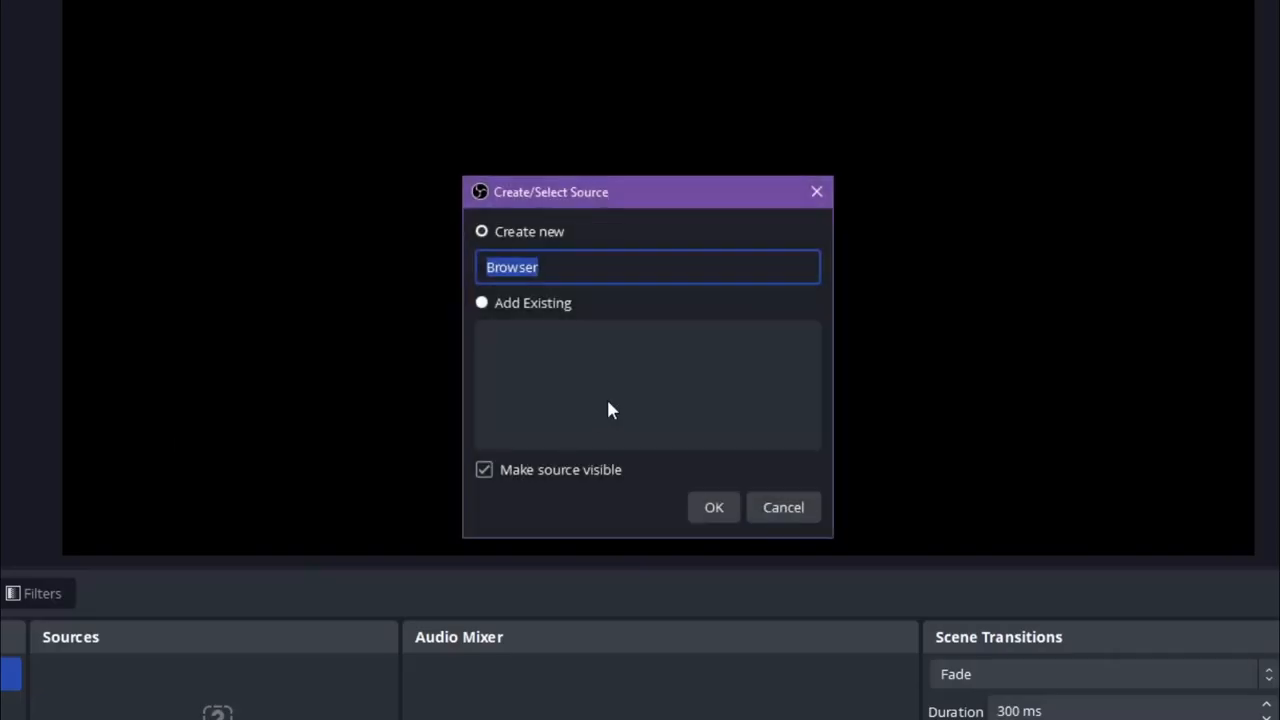
{"action": "type", "text": "s"}
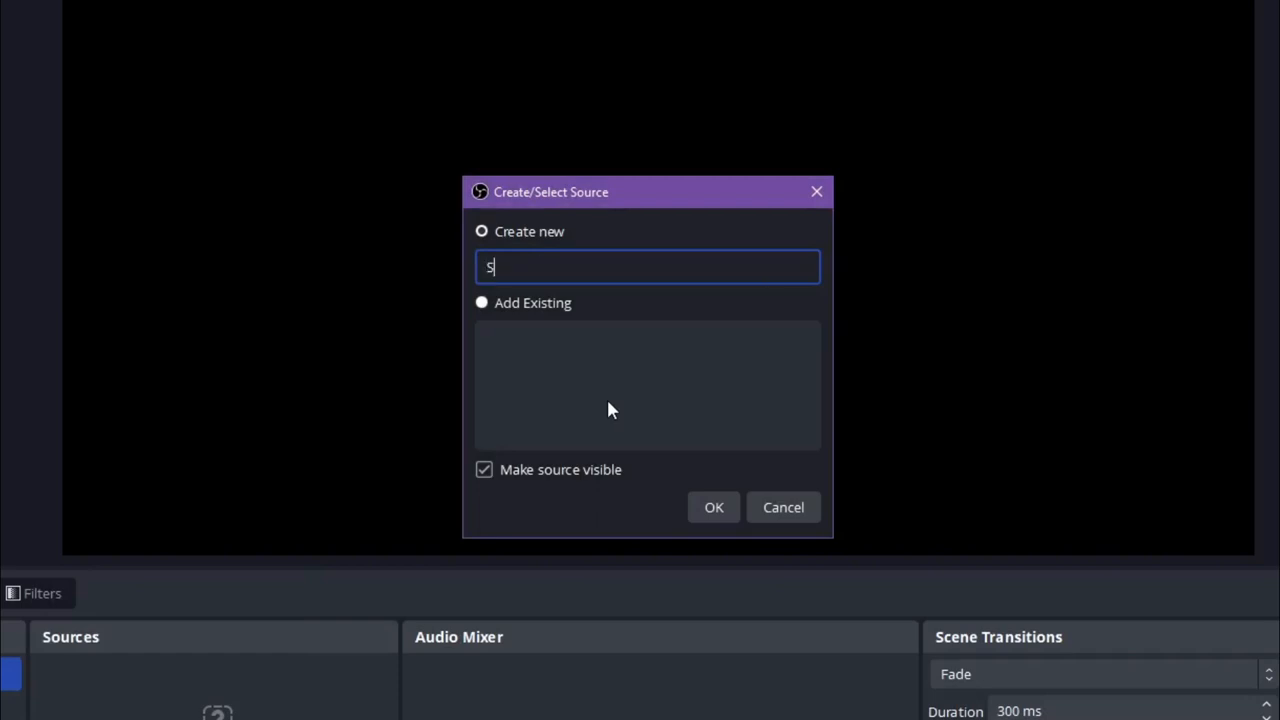
{"action": "type", "text": "tream Labels"}
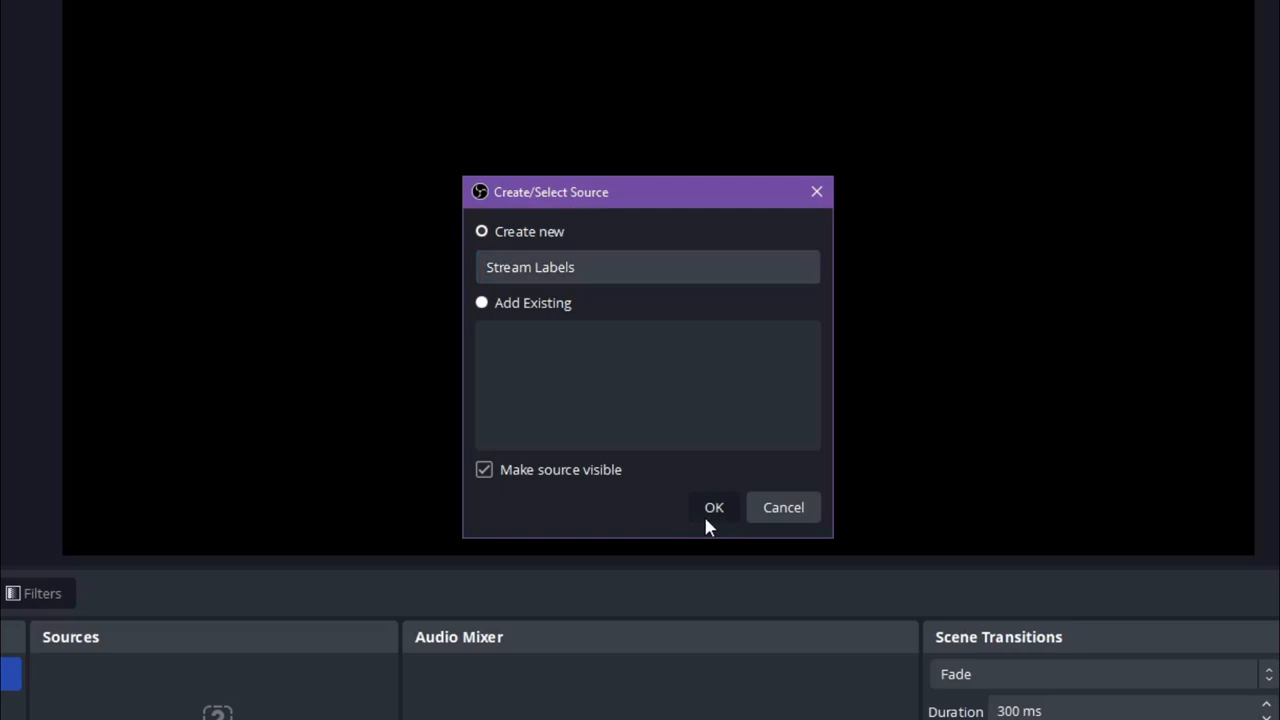
{"action": "left_click", "coordinate": [714, 508]}
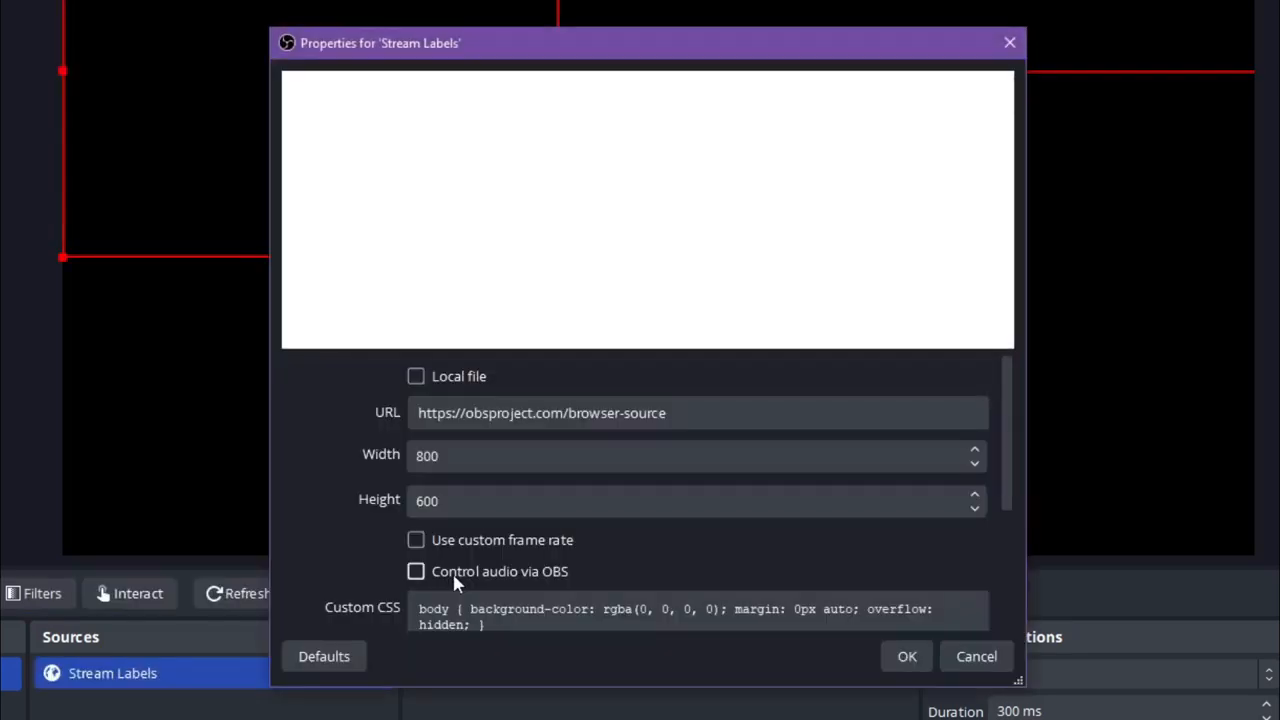
Paste the overlay link as the source URL and size it 1920 by 1080
{"action": "left_click", "coordinate": [540, 412]}
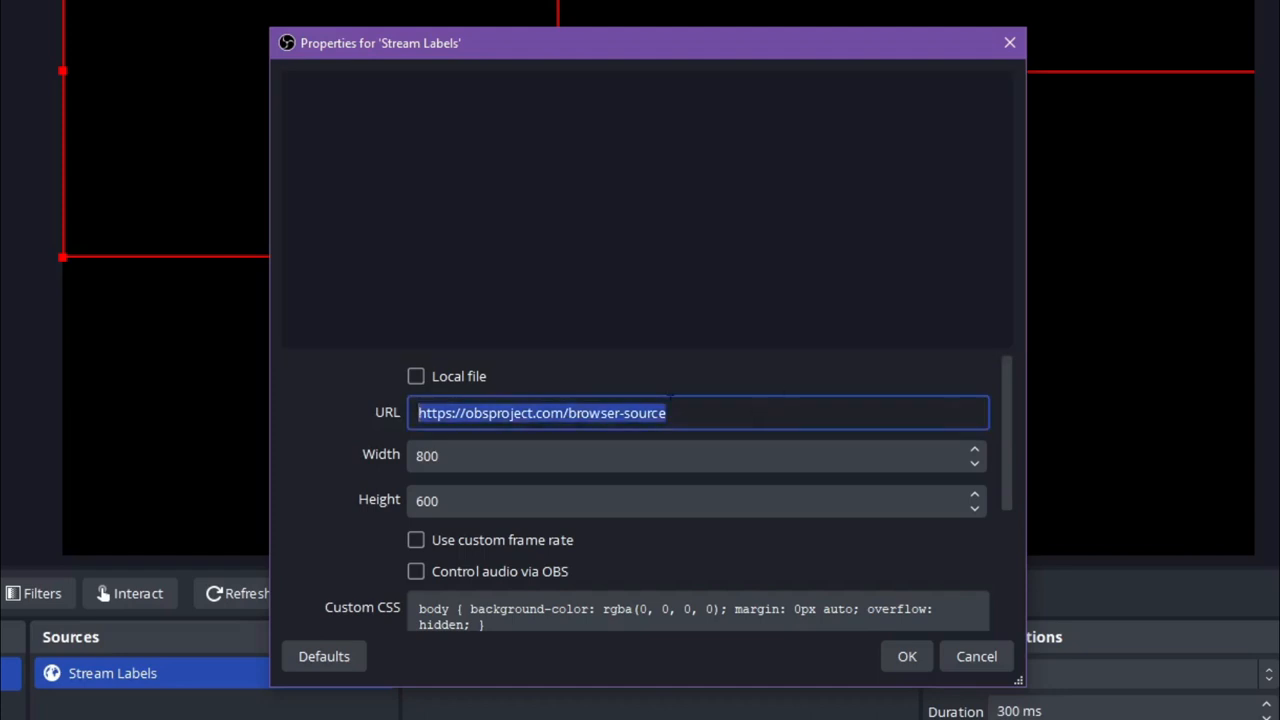
{"action": "right_click", "coordinate": [540, 412]}
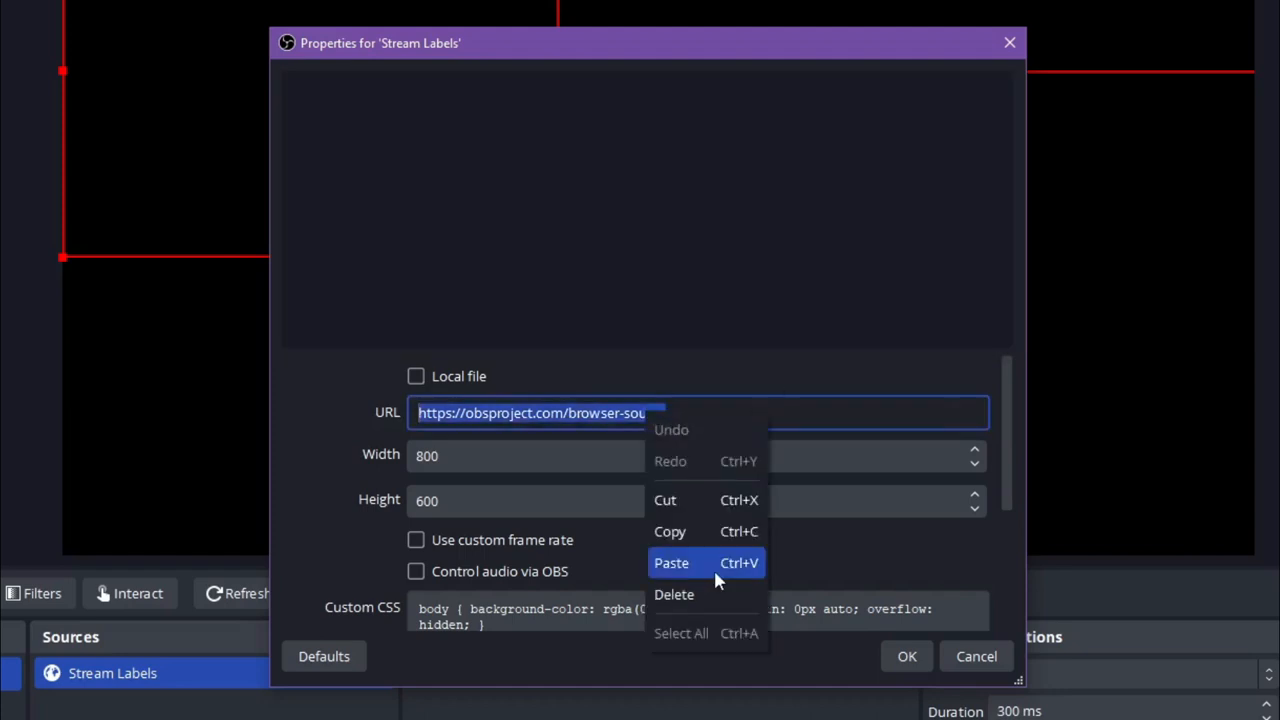
{"action": "left_click", "coordinate": [672, 562]}
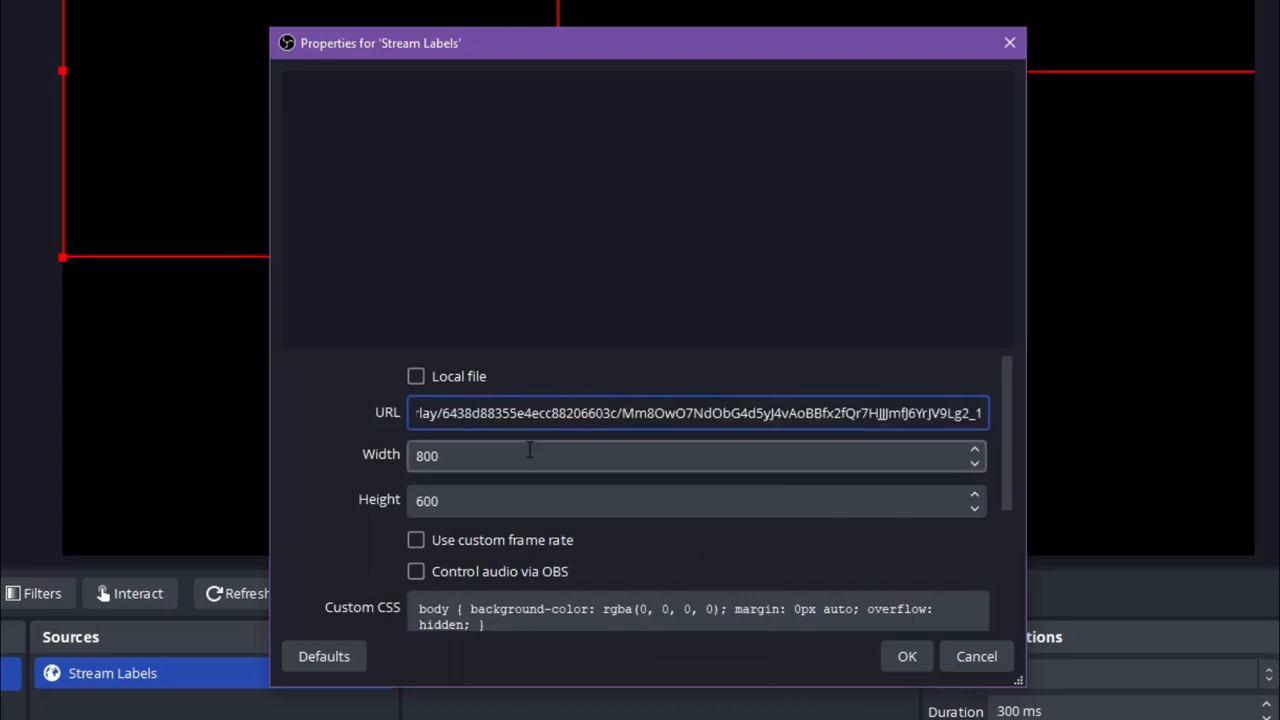
{"action": "type", "text": "1920"}
{"action": "left_click", "coordinate": [698, 500]}
{"action": "type", "text": "1080"}
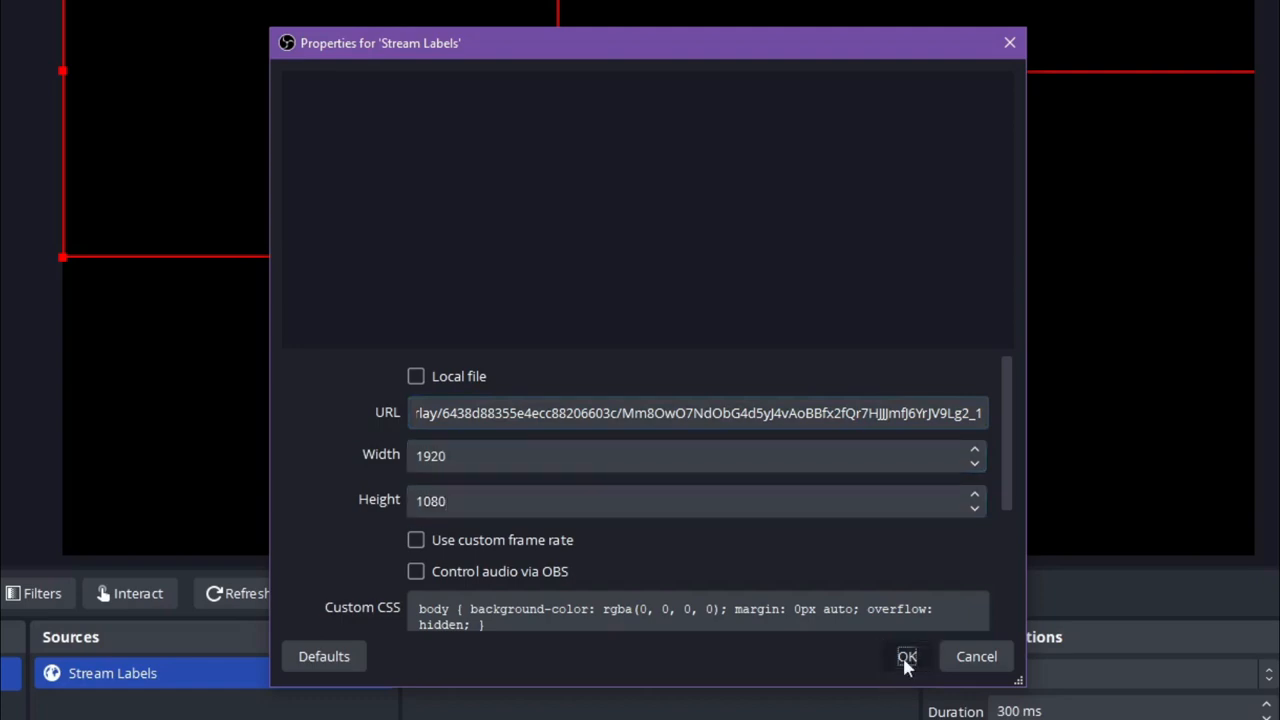
{"action": "left_click", "coordinate": [906, 656]}
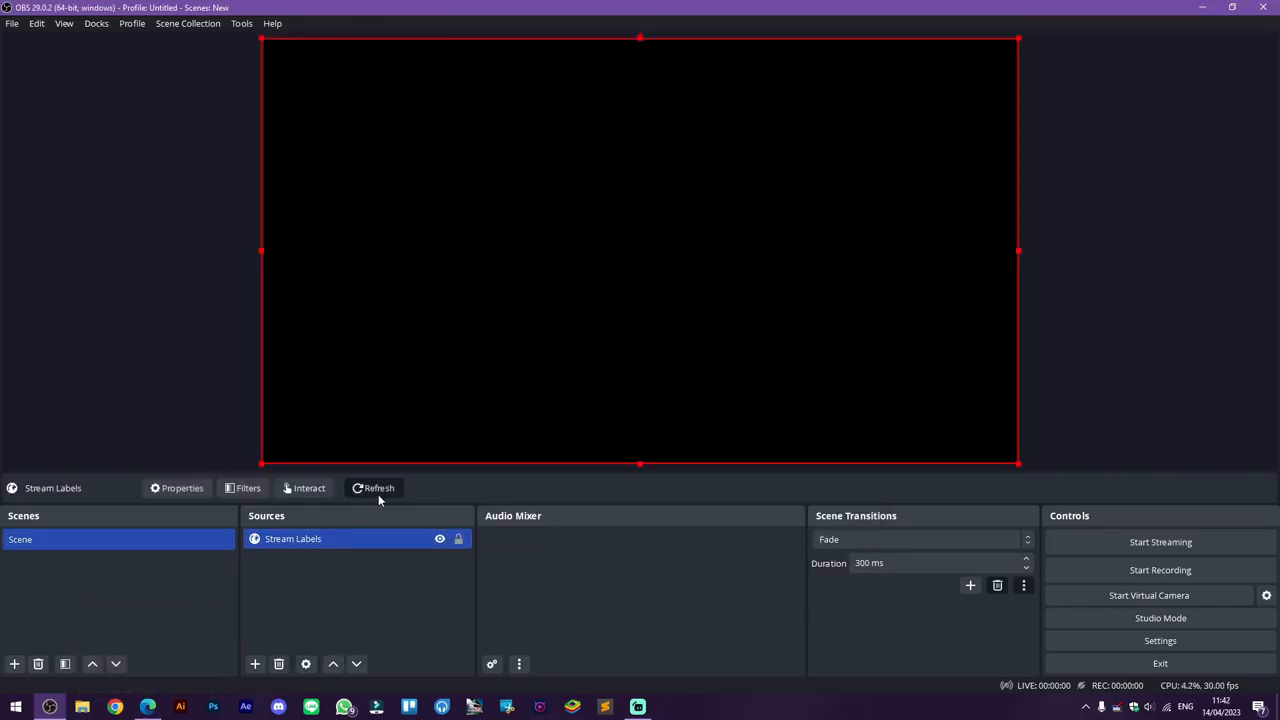